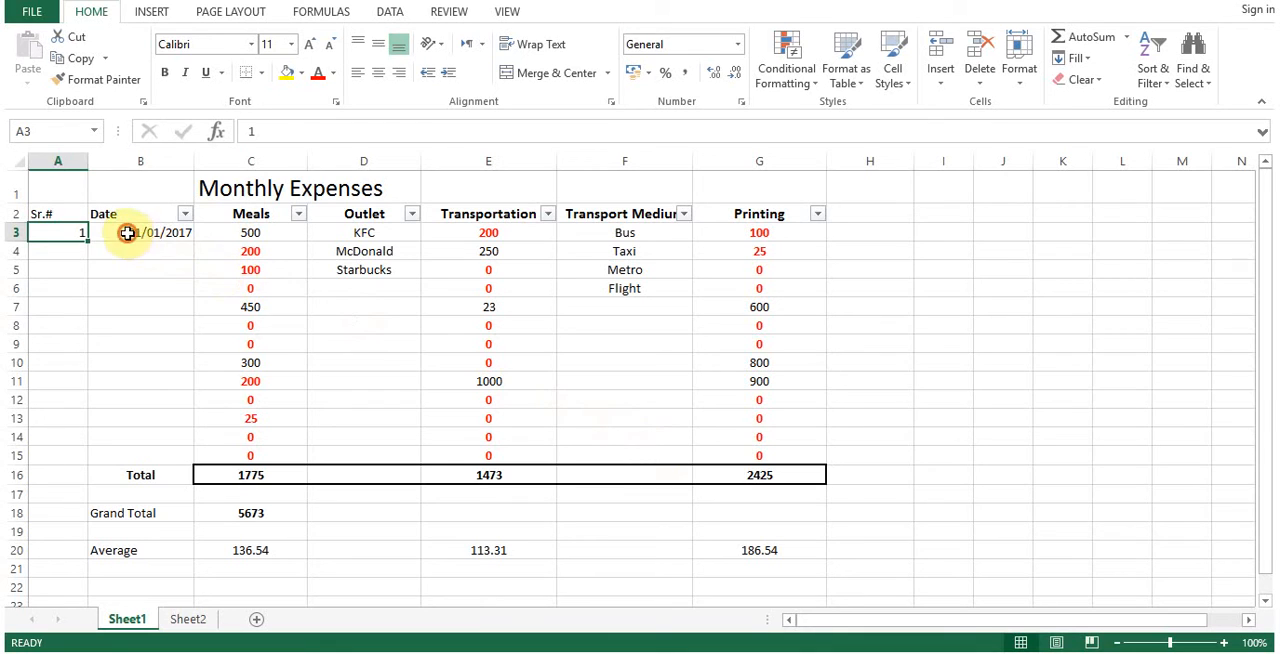
Step: Select the Sr.# cells A3 down to A15 starting from the value 1
left_click(140, 232)
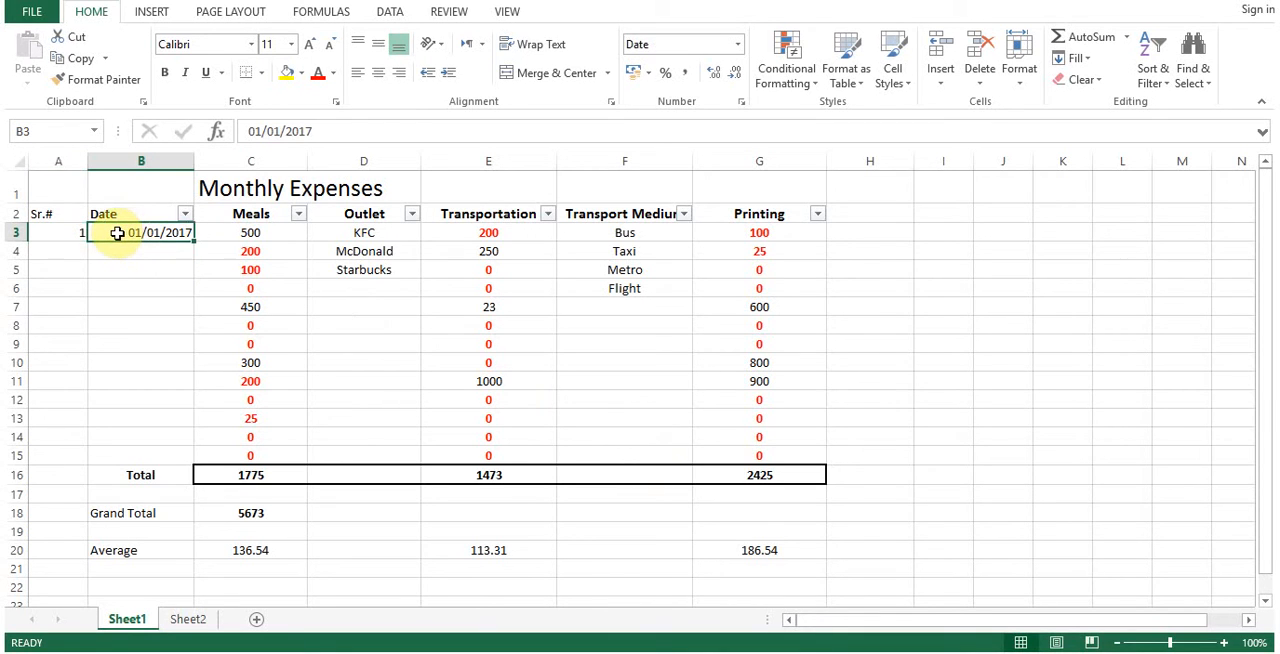
left_click(56, 232)
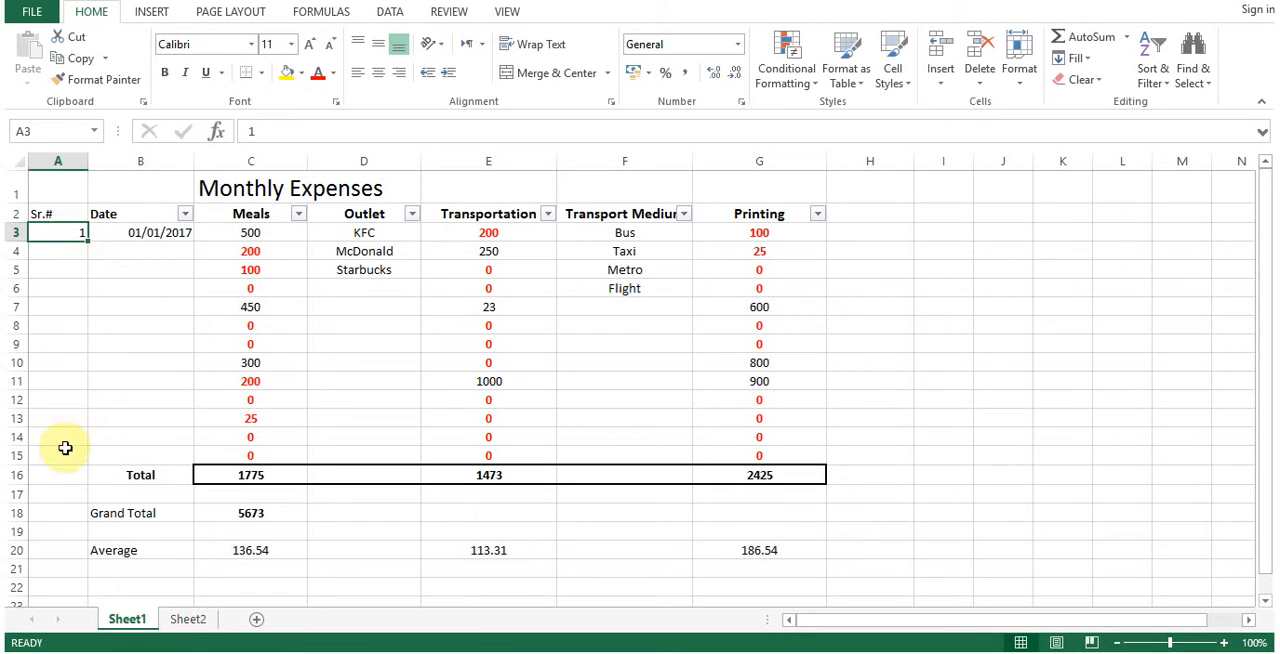
left_click(56, 456)
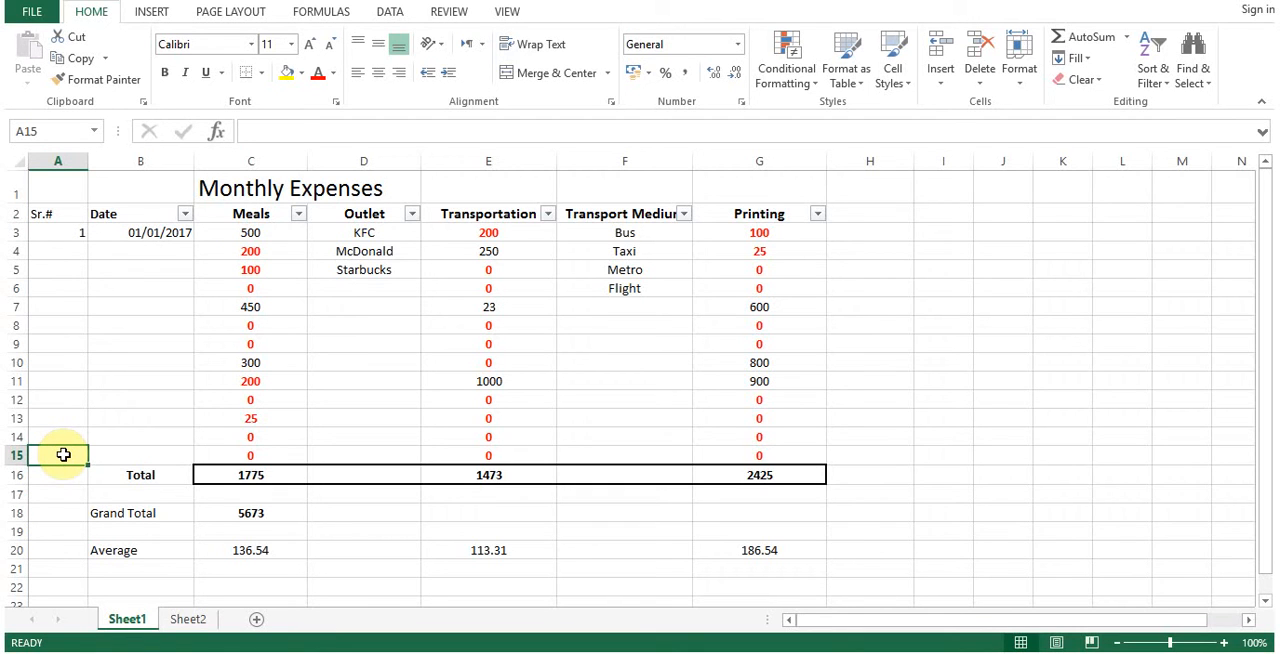
mouse_move(62, 256)
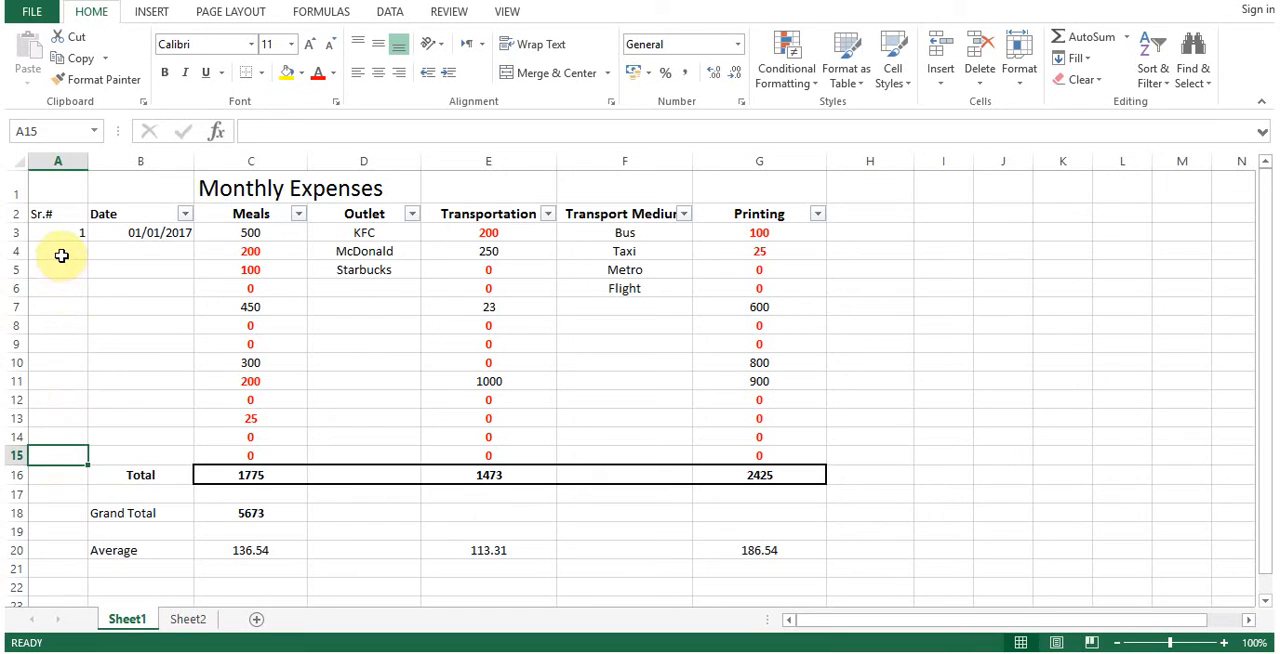
left_click_drag(56, 232, 56, 464)
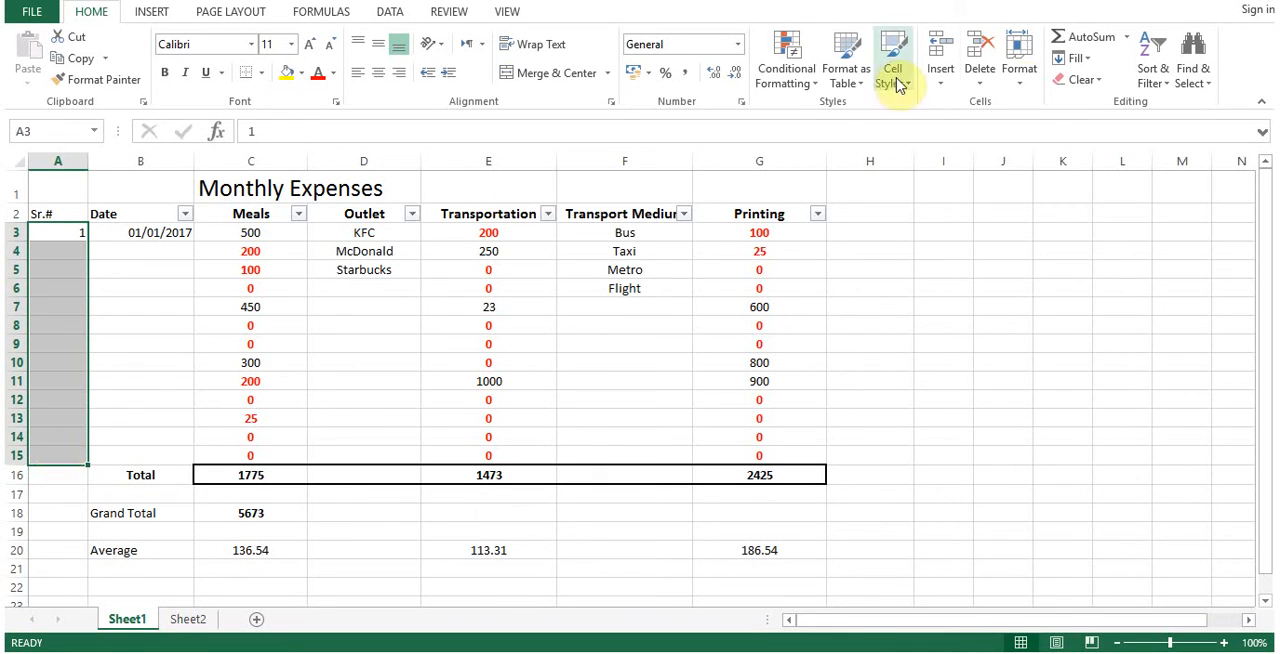
Step: Fill a linear column series with stop value 15, numbering the rows 1 through 13
left_click(1078, 58)
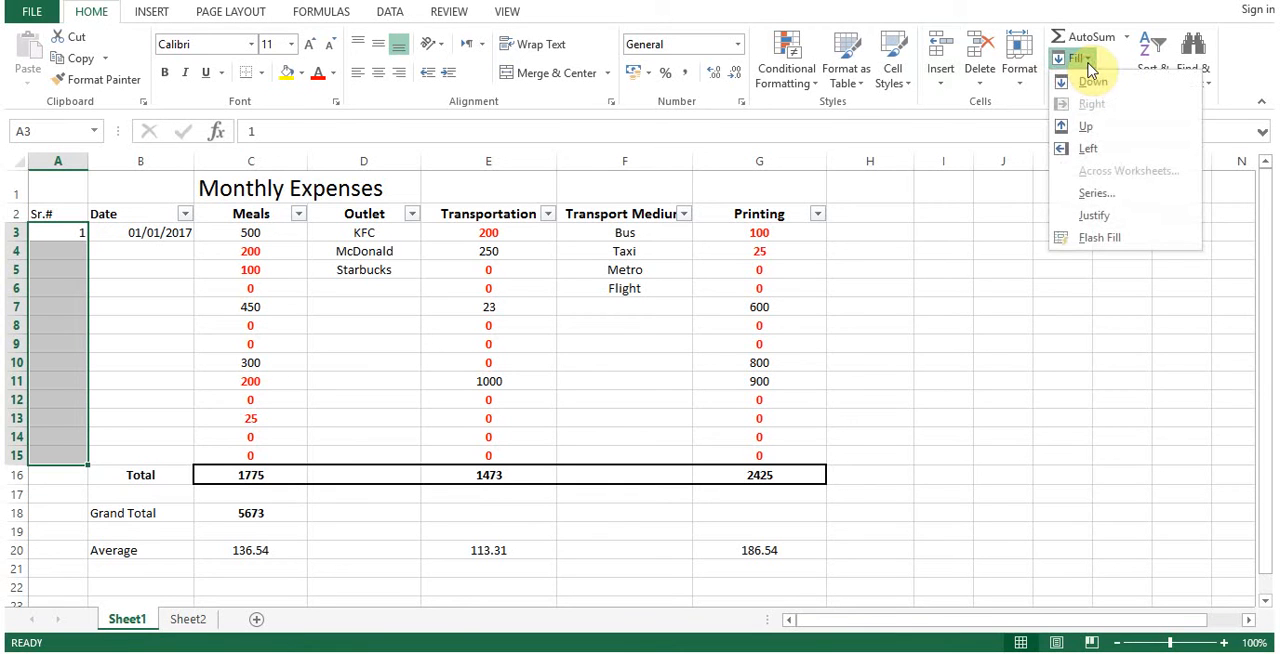
mouse_move(1096, 192)
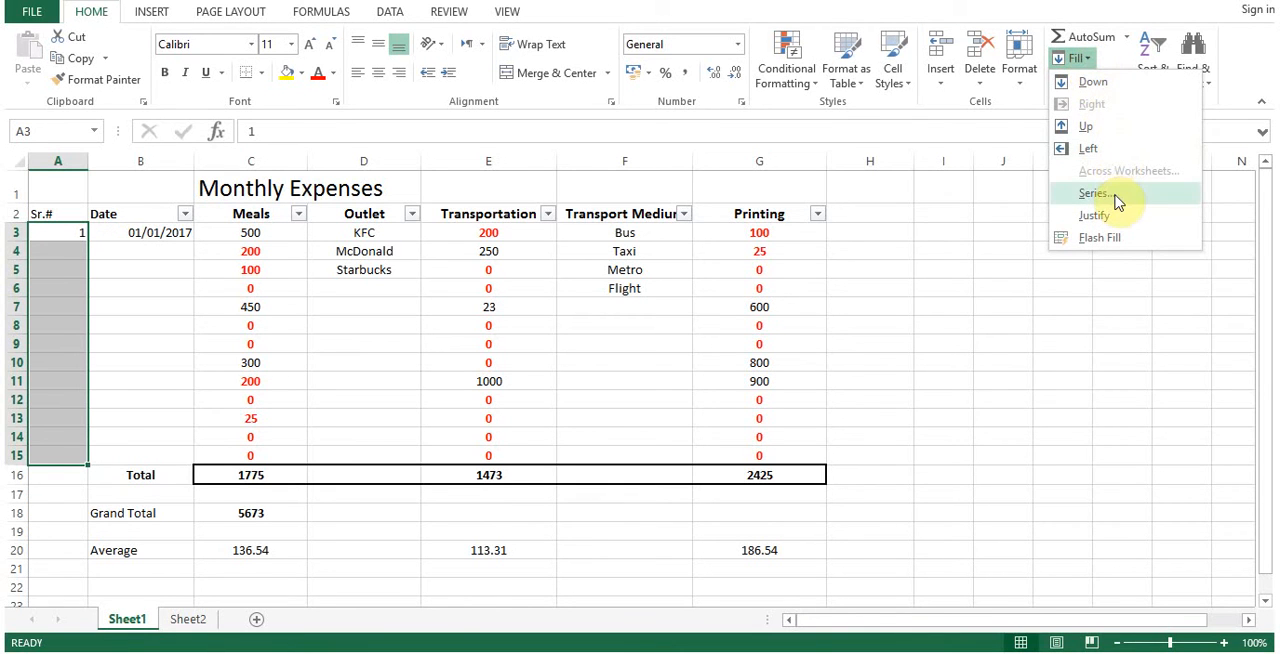
left_click(1094, 192)
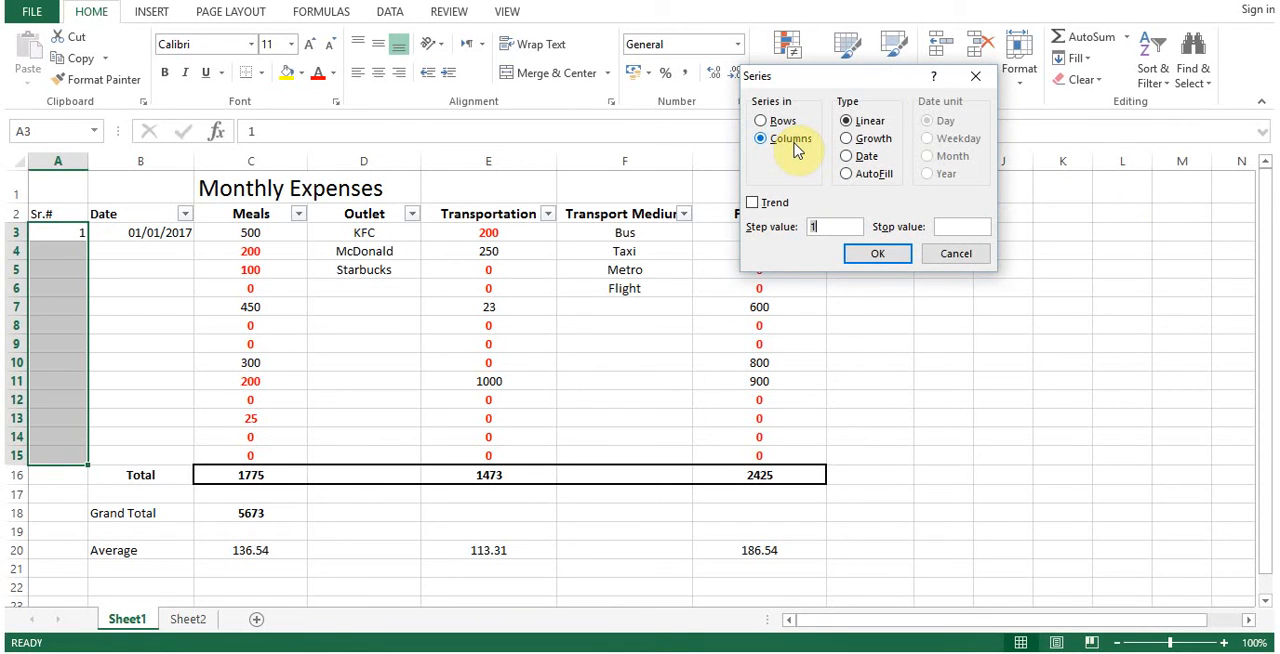
mouse_move(816, 198)
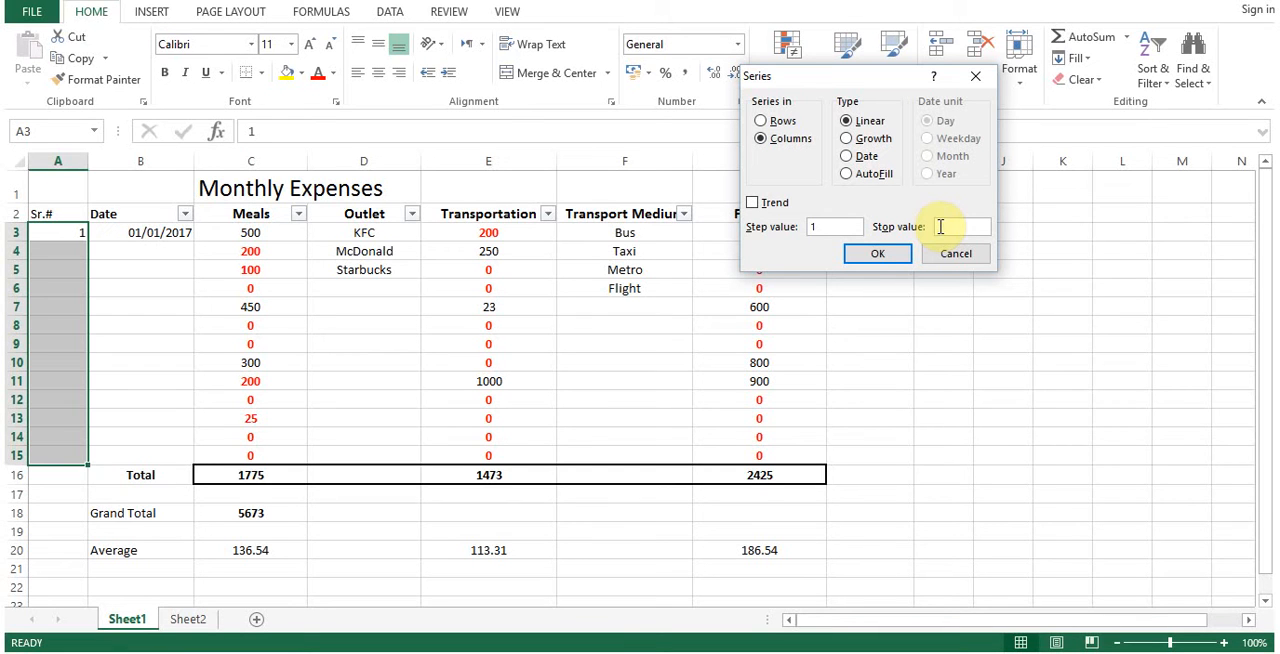
type("15")
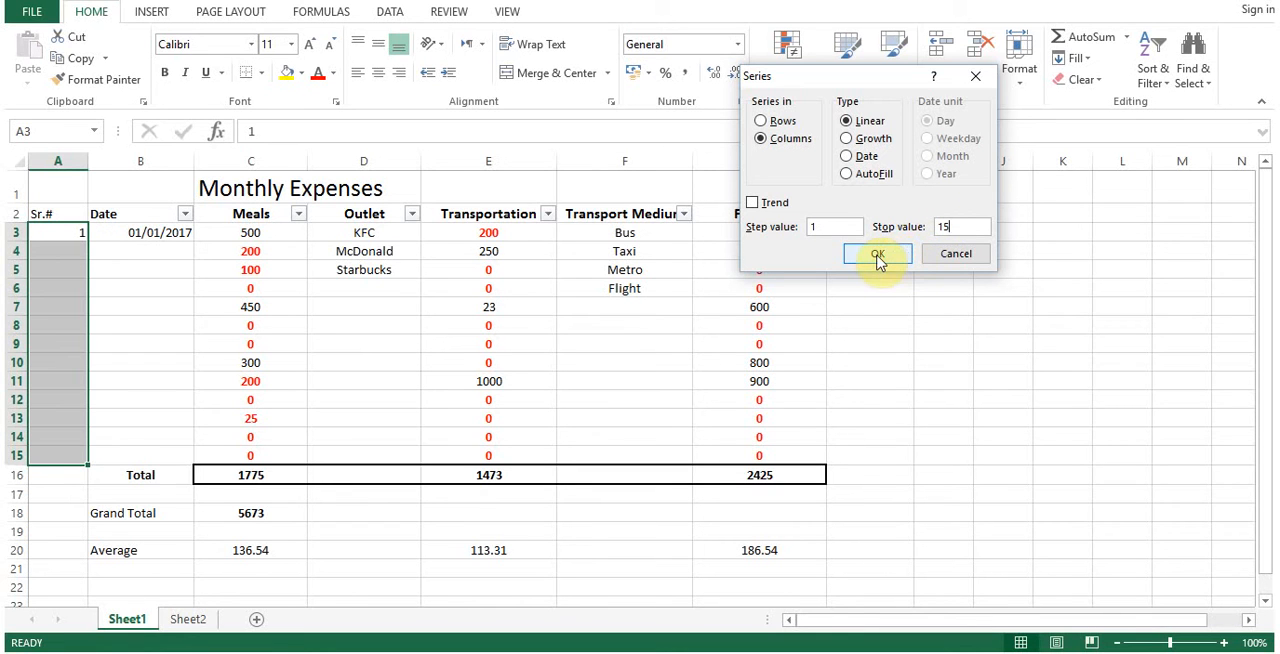
left_click(876, 252)
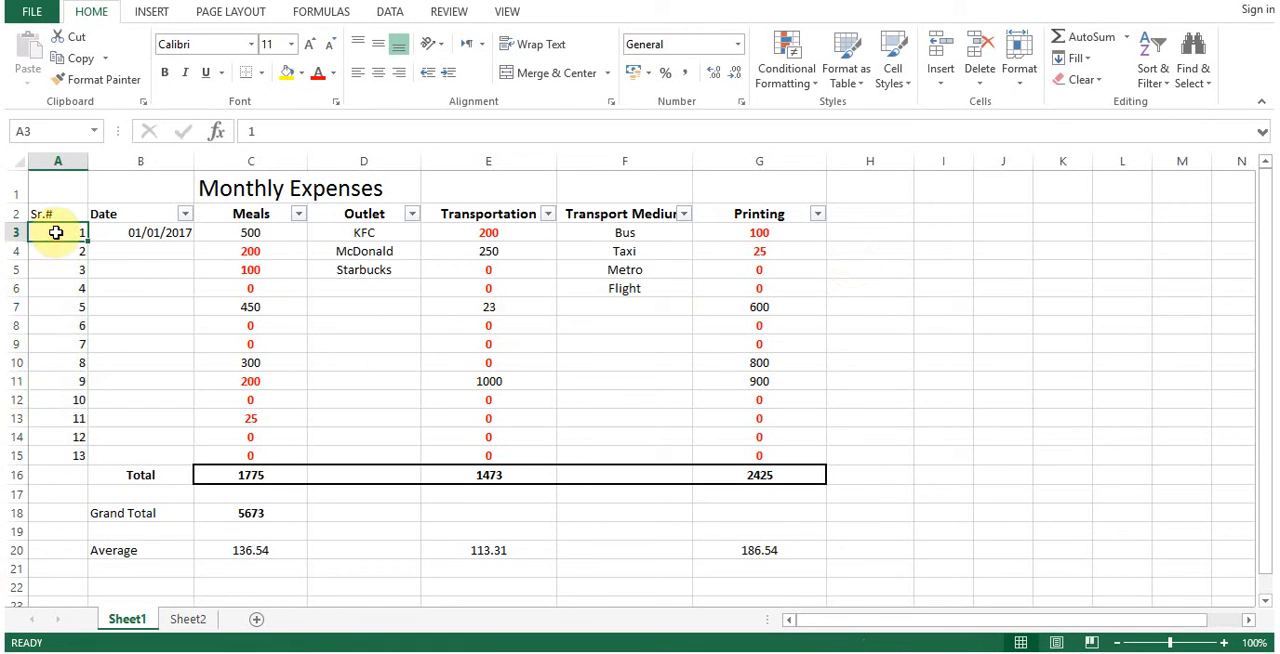
Step: From A3, fill a linear column series with stop value 15 so numbers run 1 to 15
left_click_drag(56, 232, 56, 456)
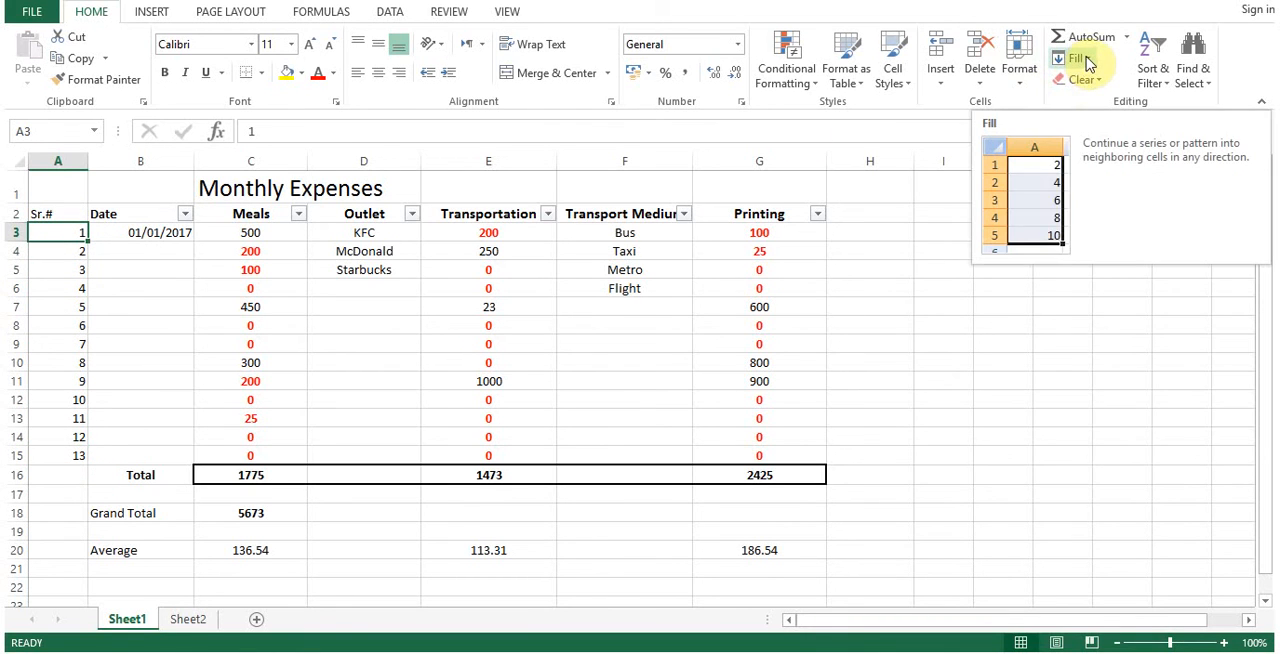
left_click(1076, 58)
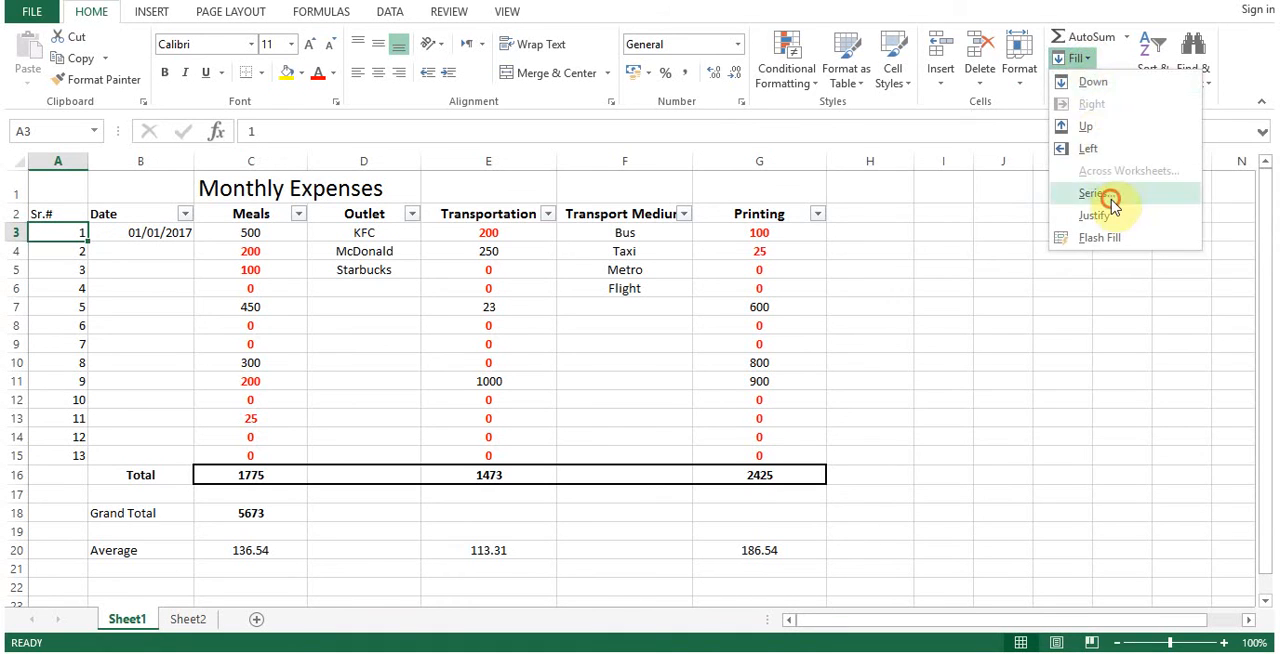
left_click(1092, 194)
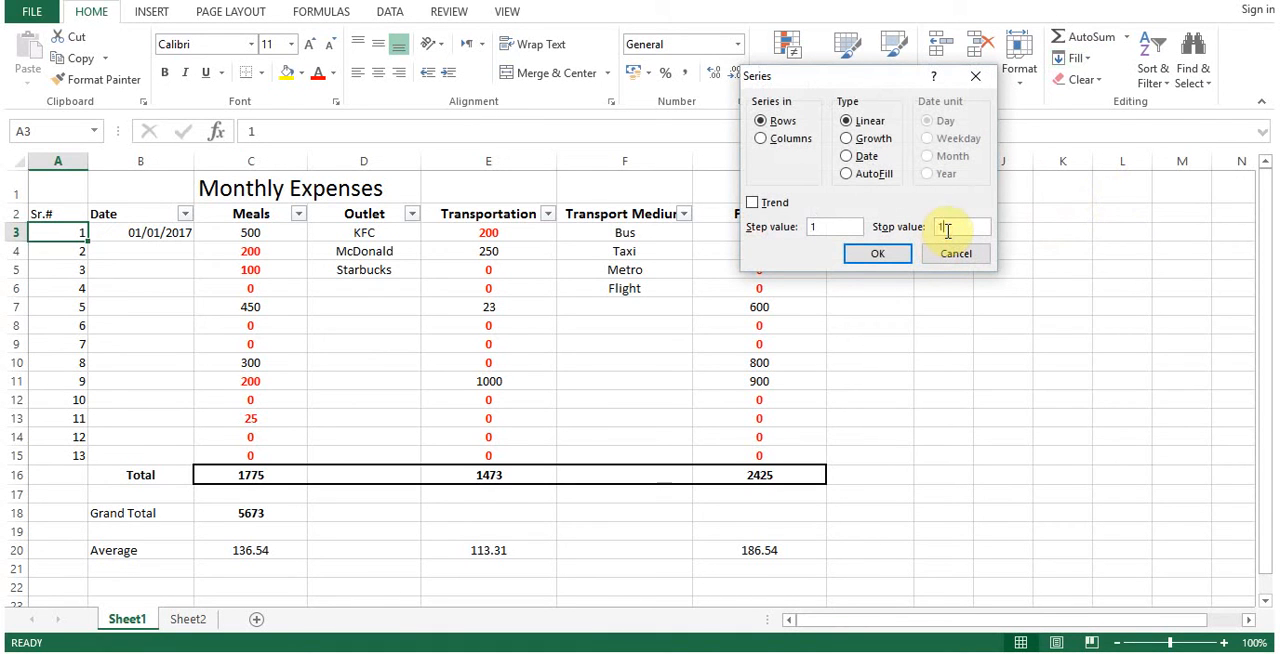
type("15")
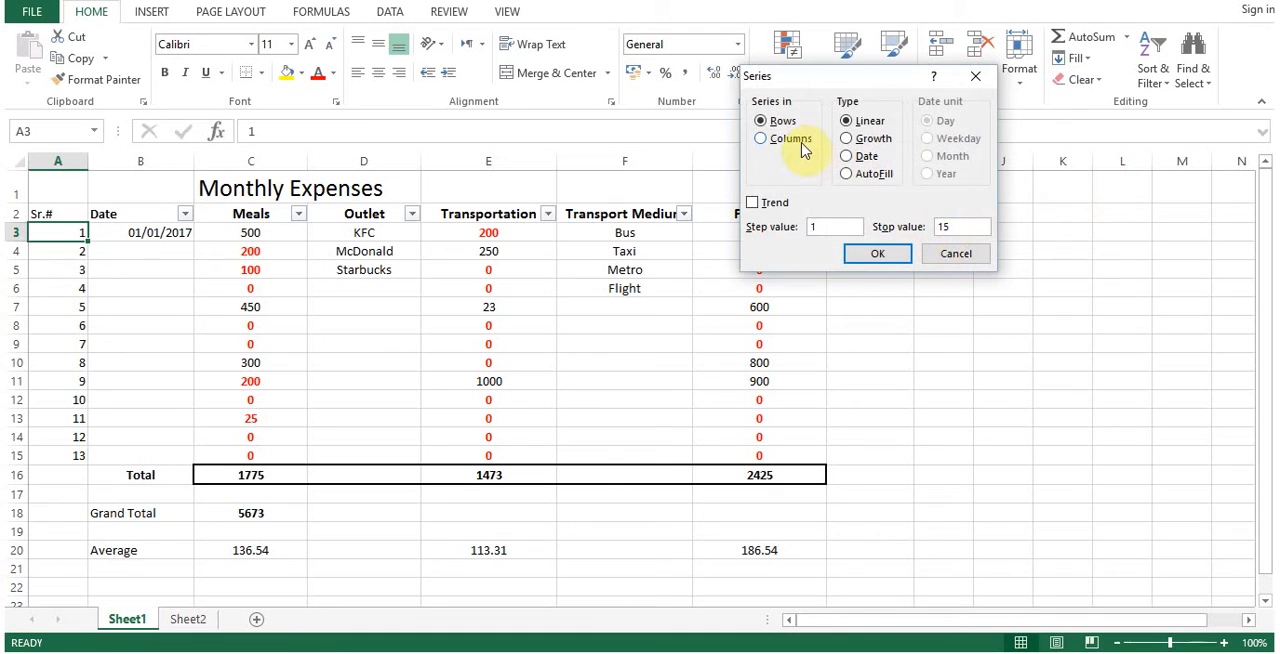
left_click(760, 138)
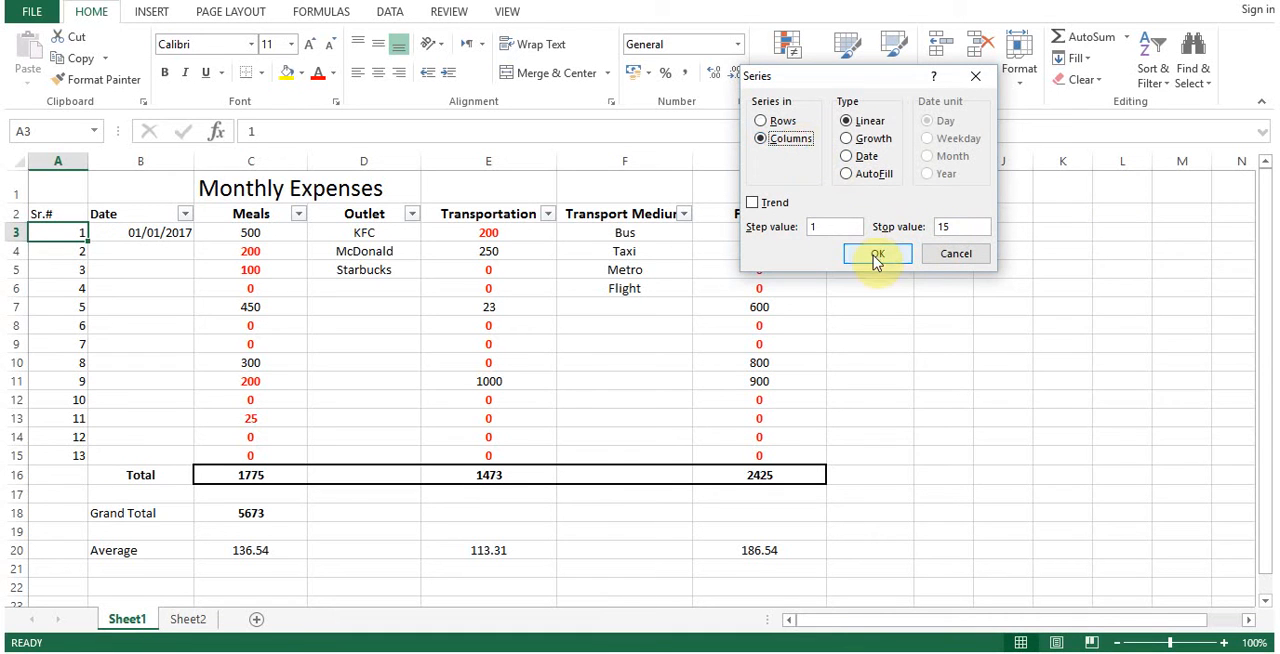
left_click(876, 252)
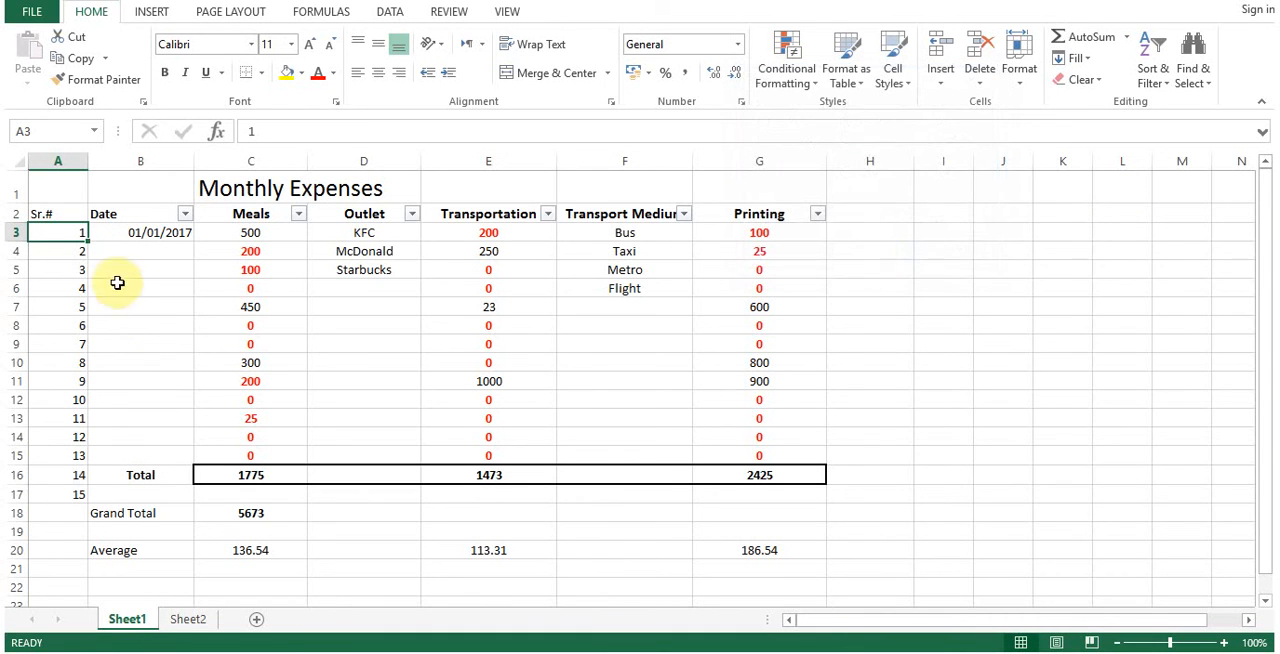
Step: Select the last number 15 in A17, then the numbers 2 through 15
left_click(56, 492)
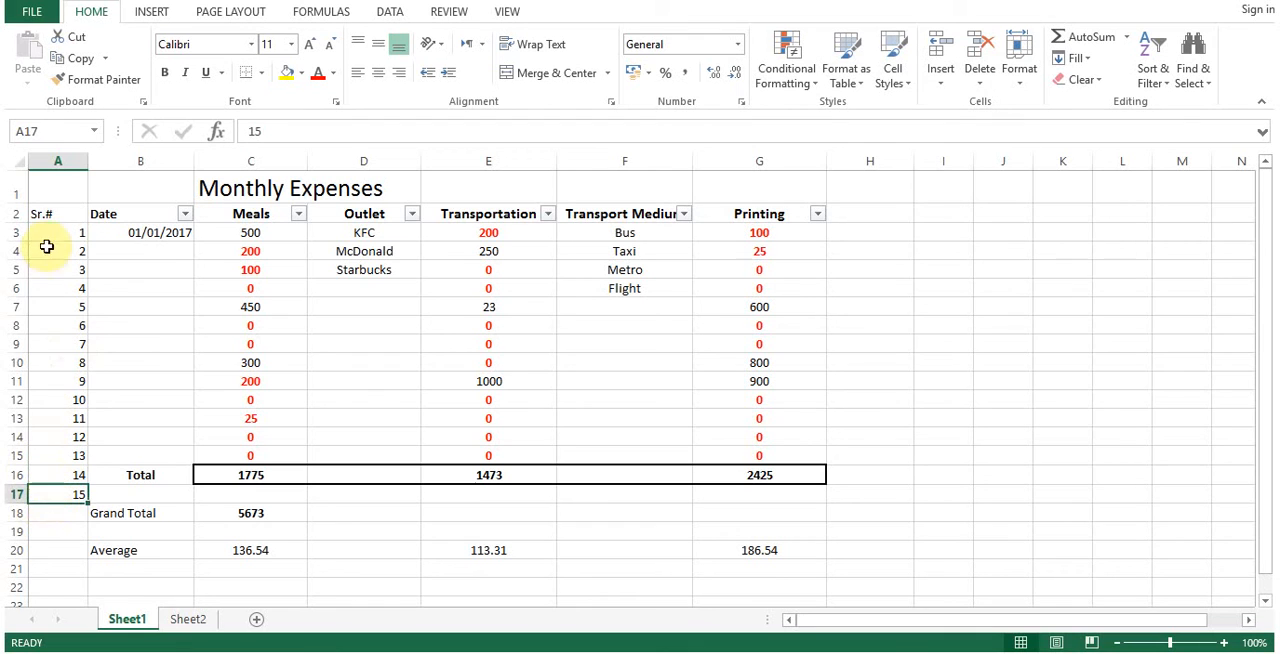
left_click_drag(56, 232, 56, 418)
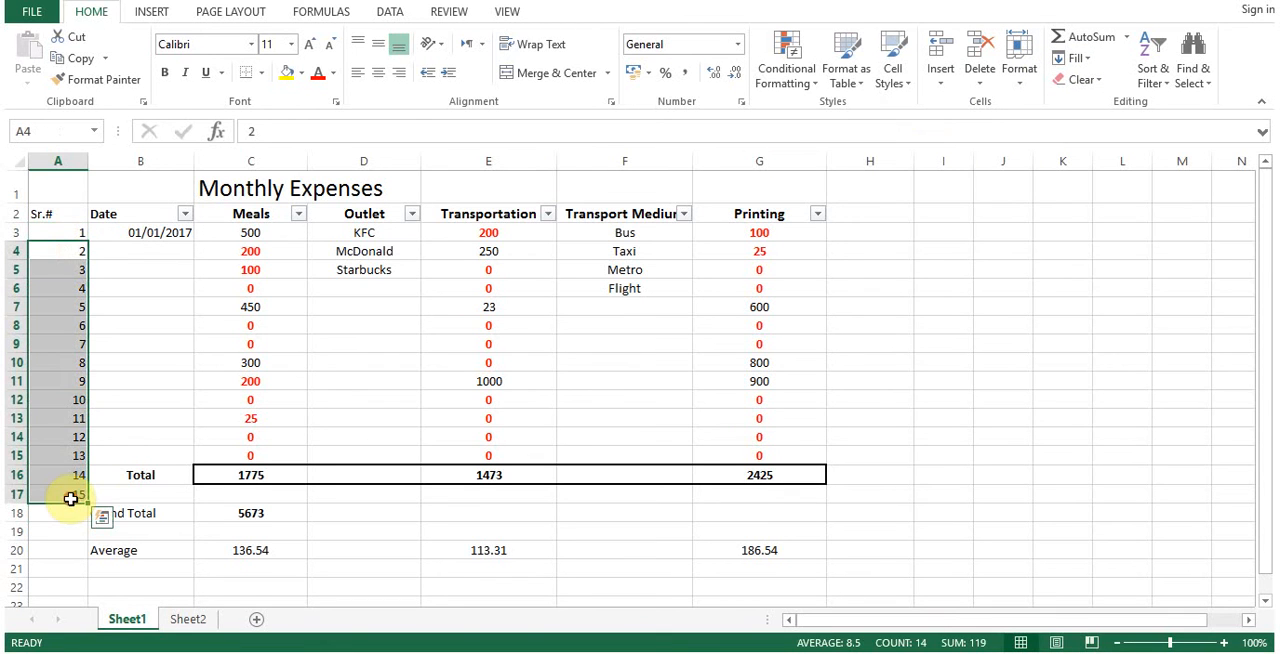
Step: From A3, regenerate the linear column series to stop value 15, then move to the first Date cell
left_click(56, 232)
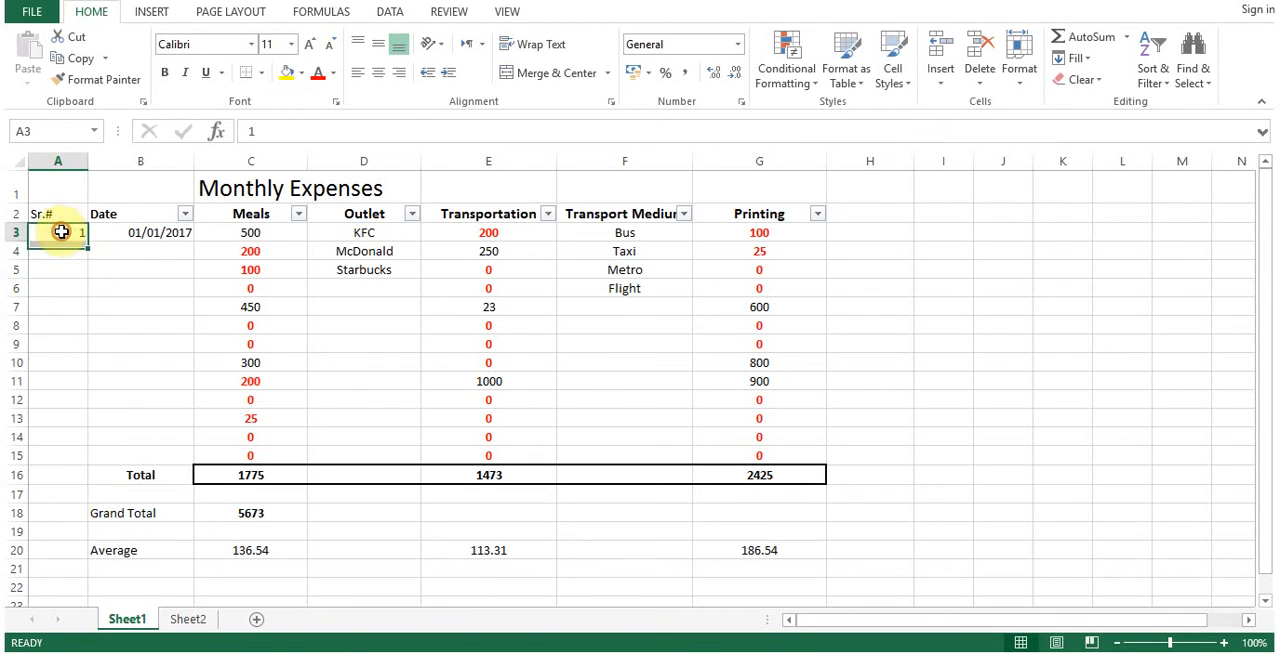
left_click(1078, 58)
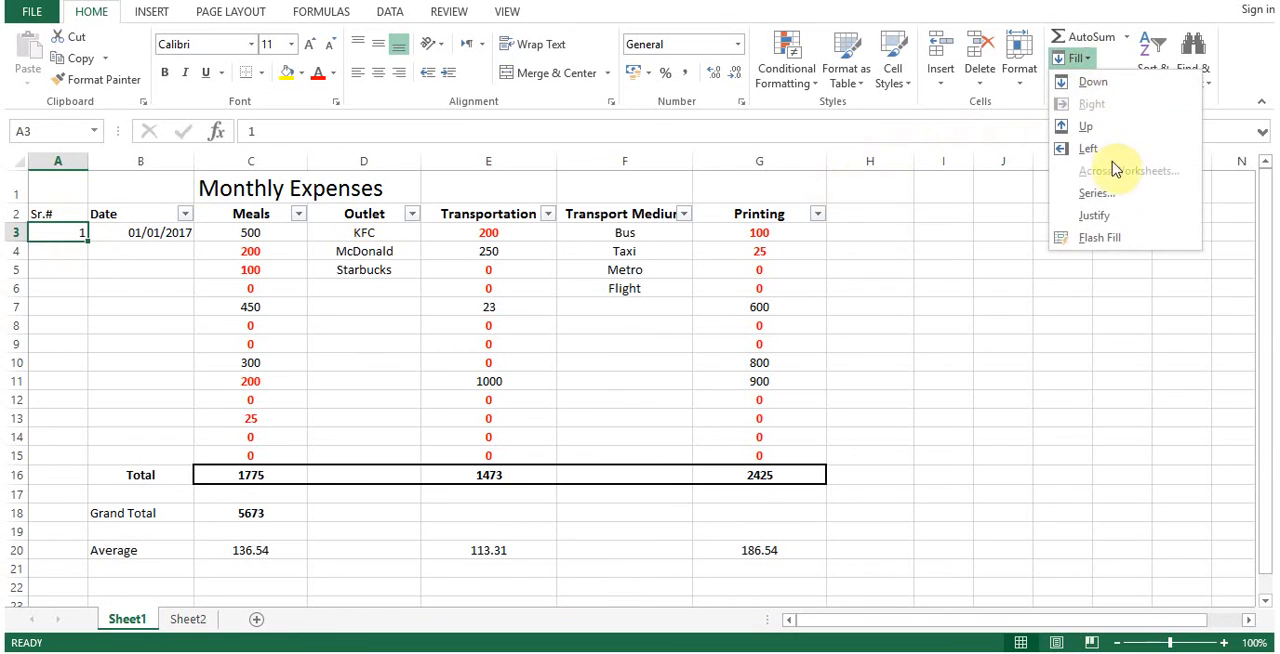
left_click(1096, 194)
type("1")
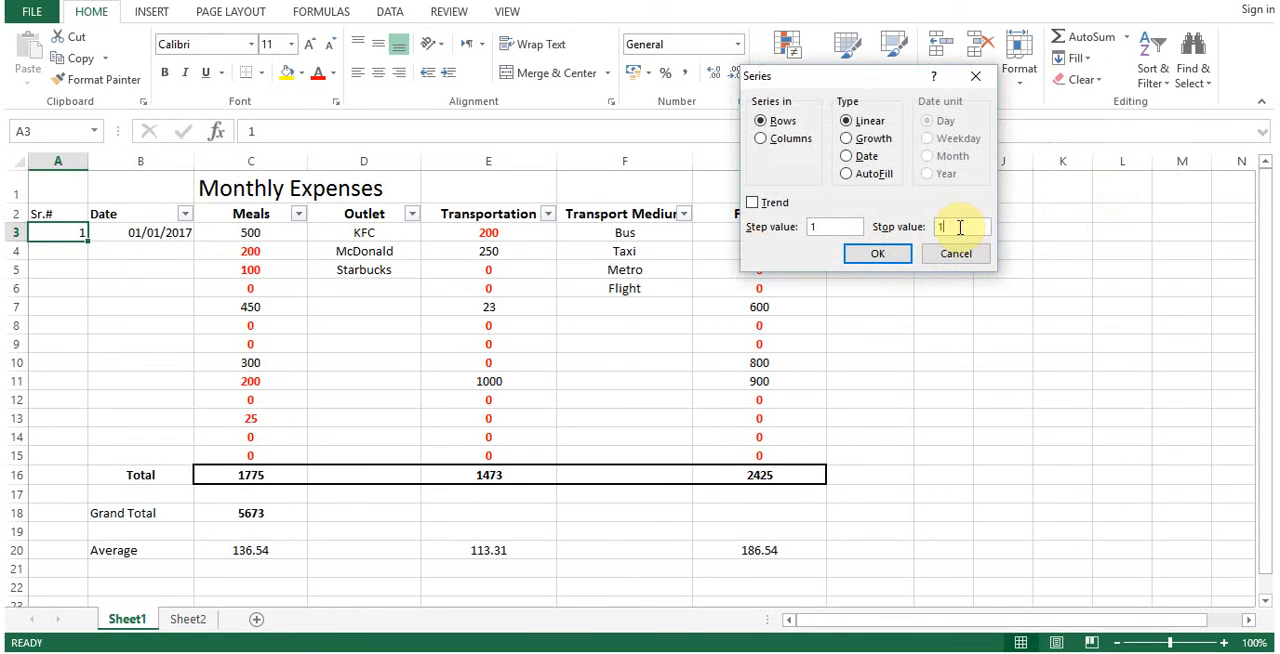
type("5")
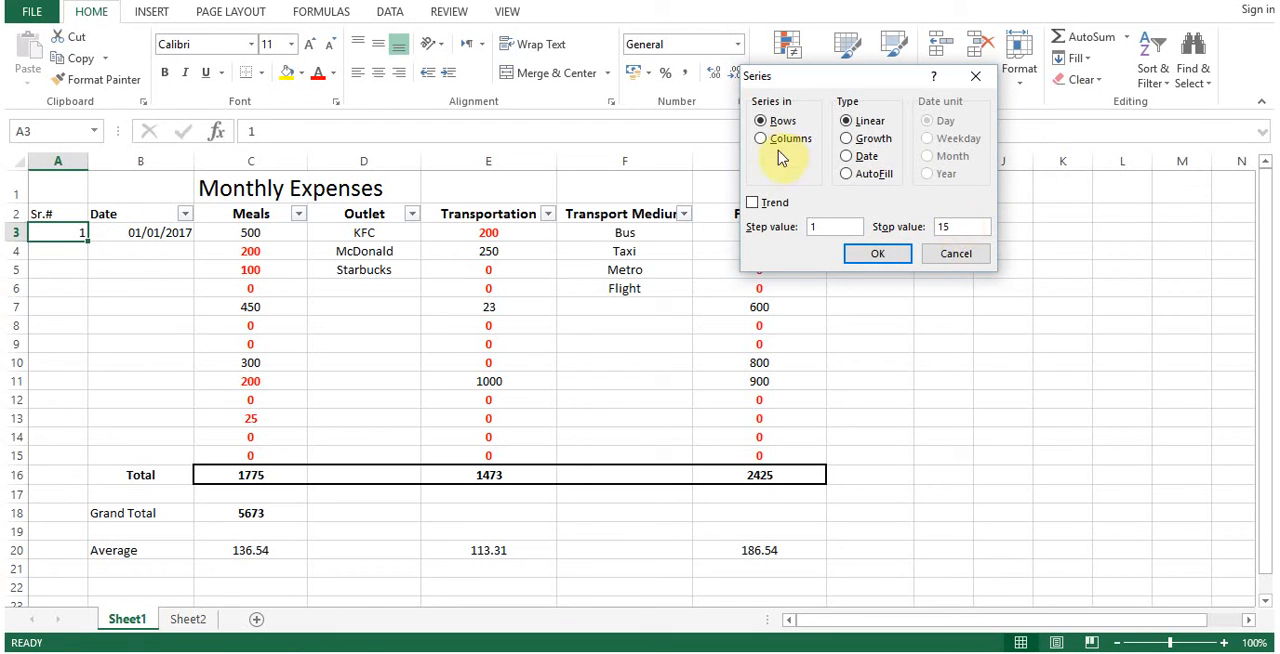
left_click(760, 138)
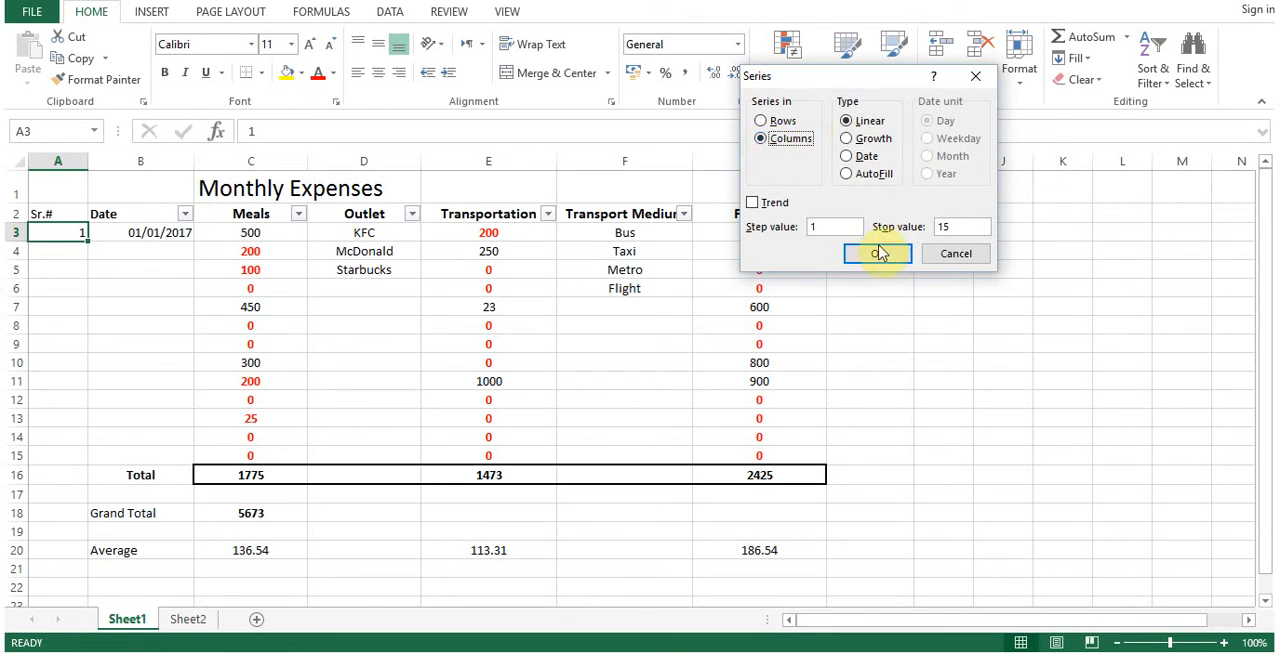
left_click(876, 252)
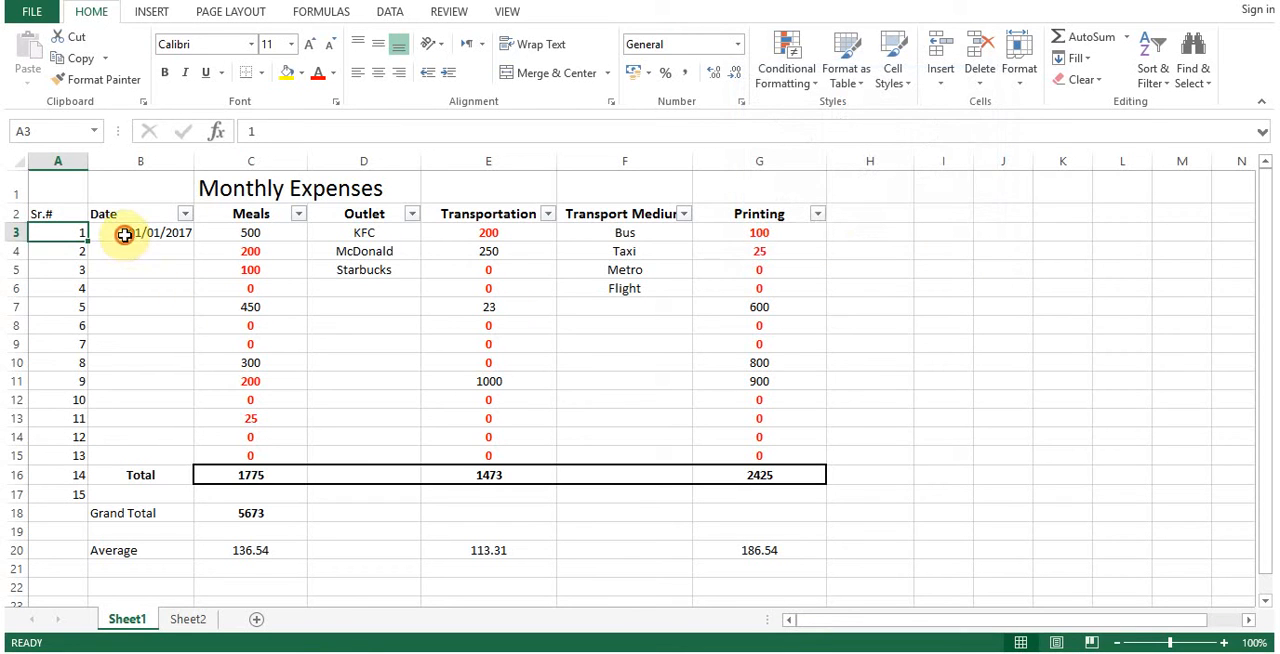
left_click(140, 232)
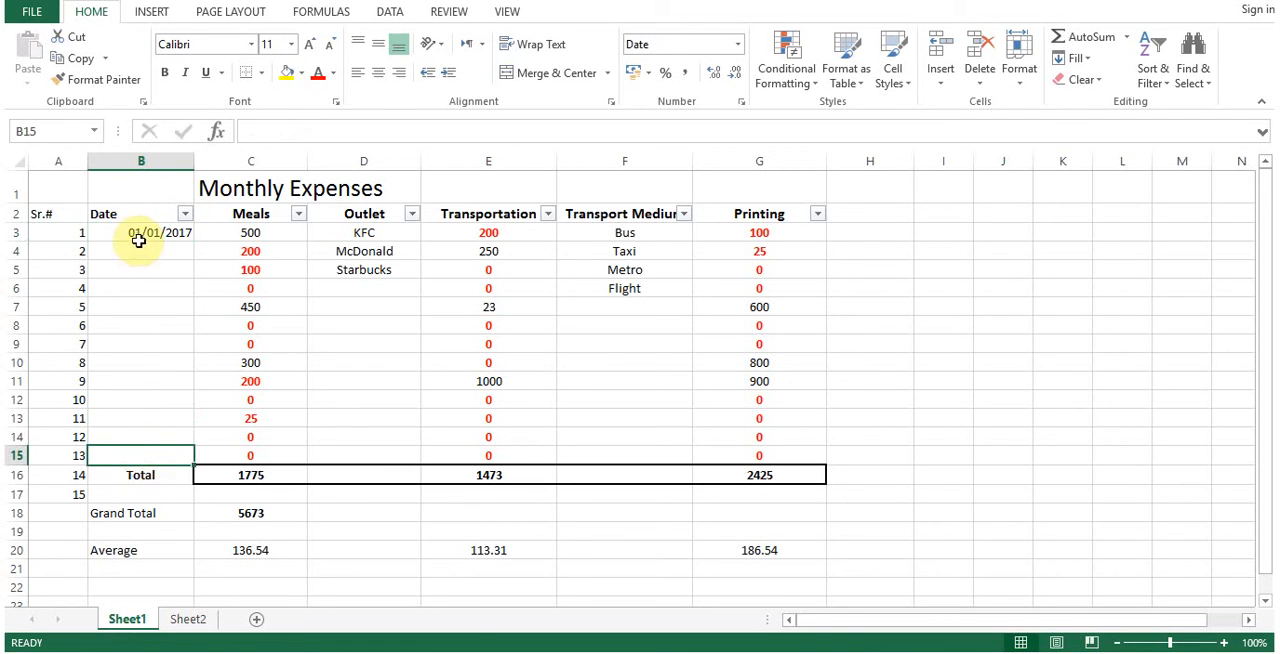
Step: Fill B3:B15 with a daily date series from 01/01/2017 to 13/01/2017
left_click_drag(140, 232, 140, 456)
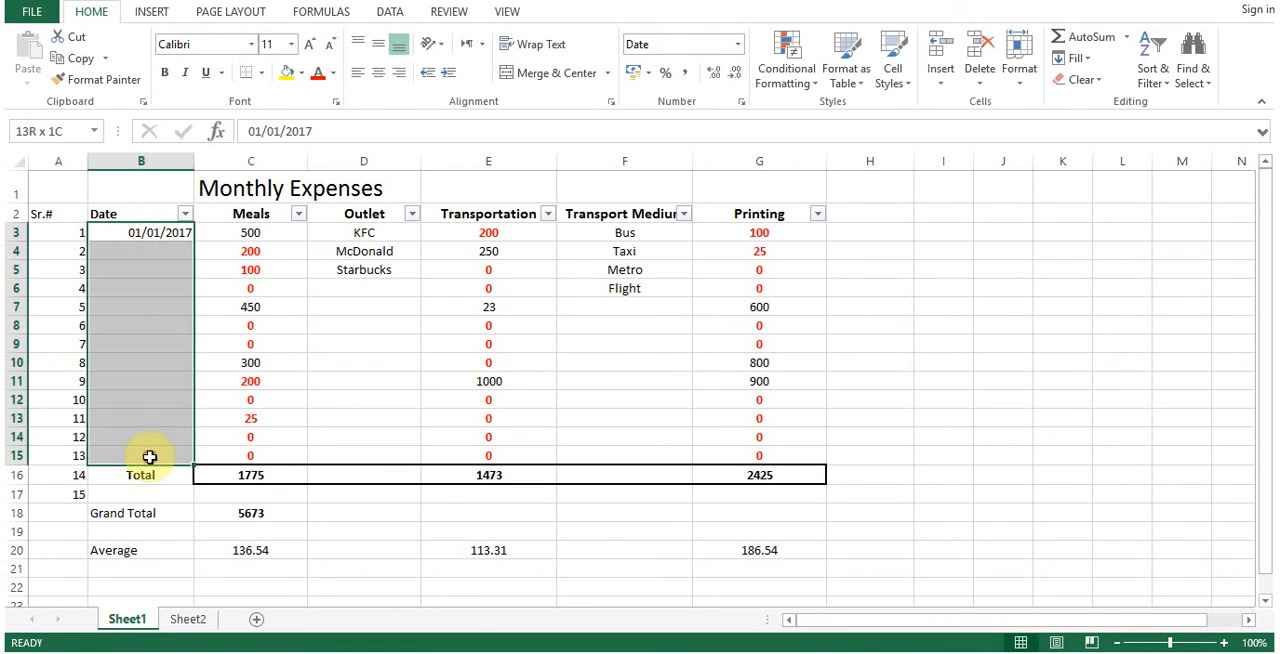
left_click(1080, 58)
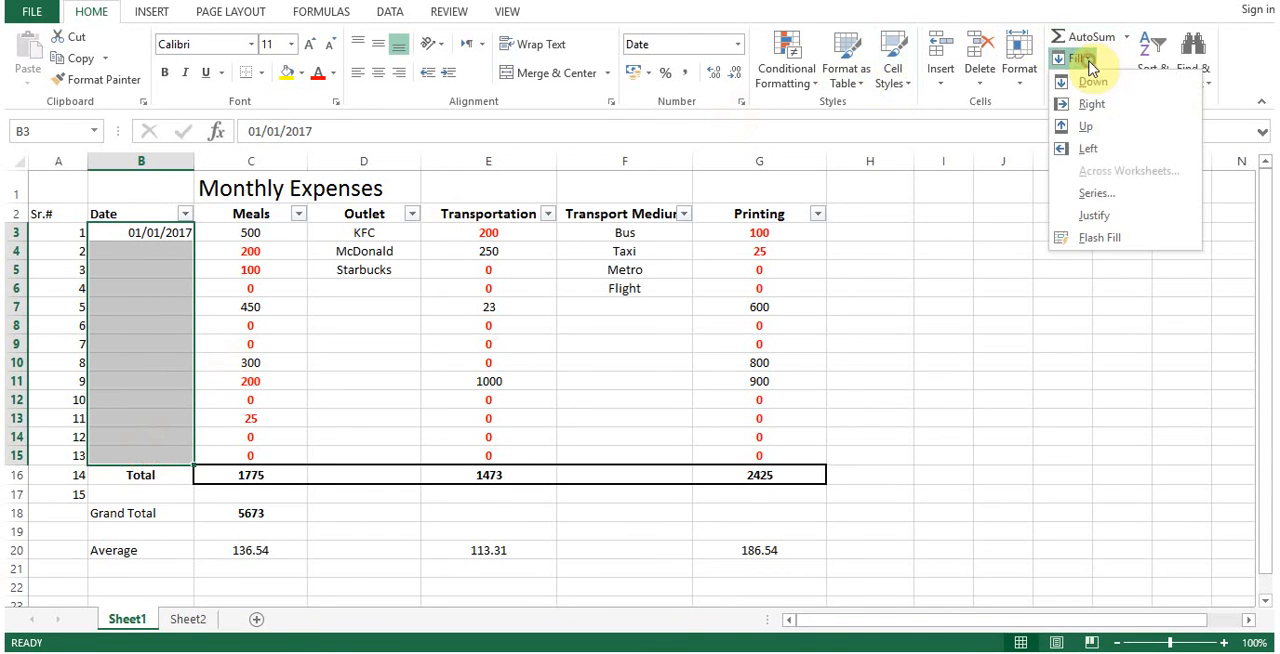
left_click(1096, 192)
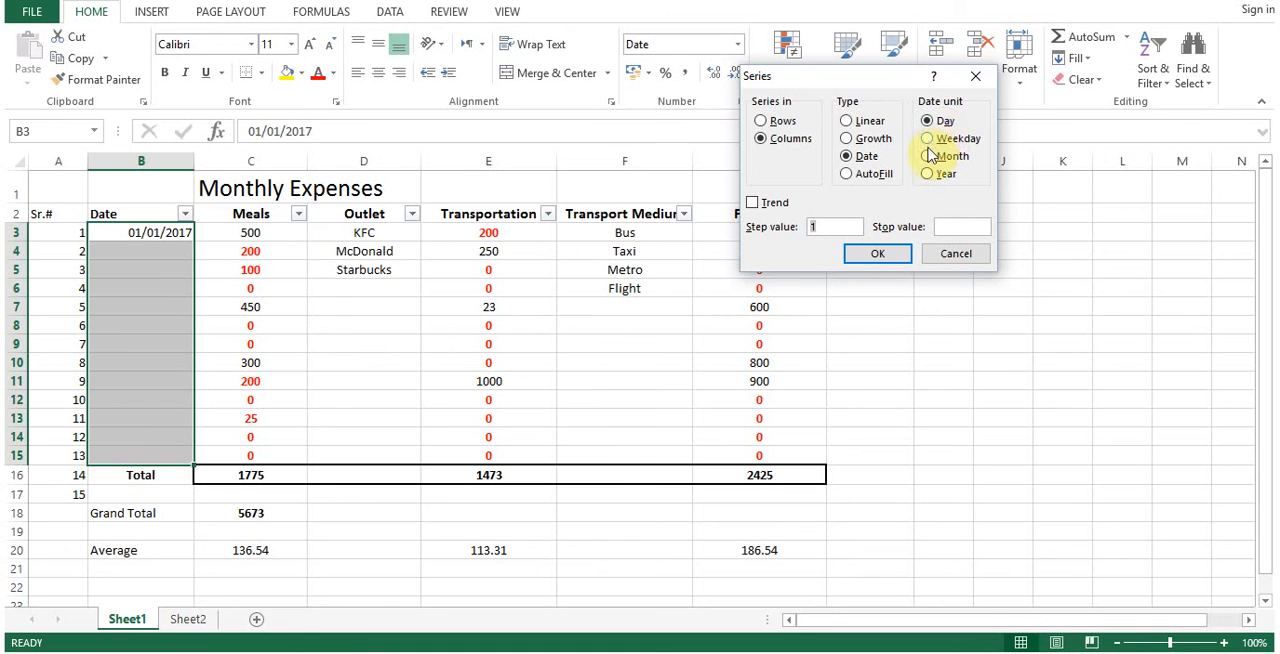
mouse_move(904, 182)
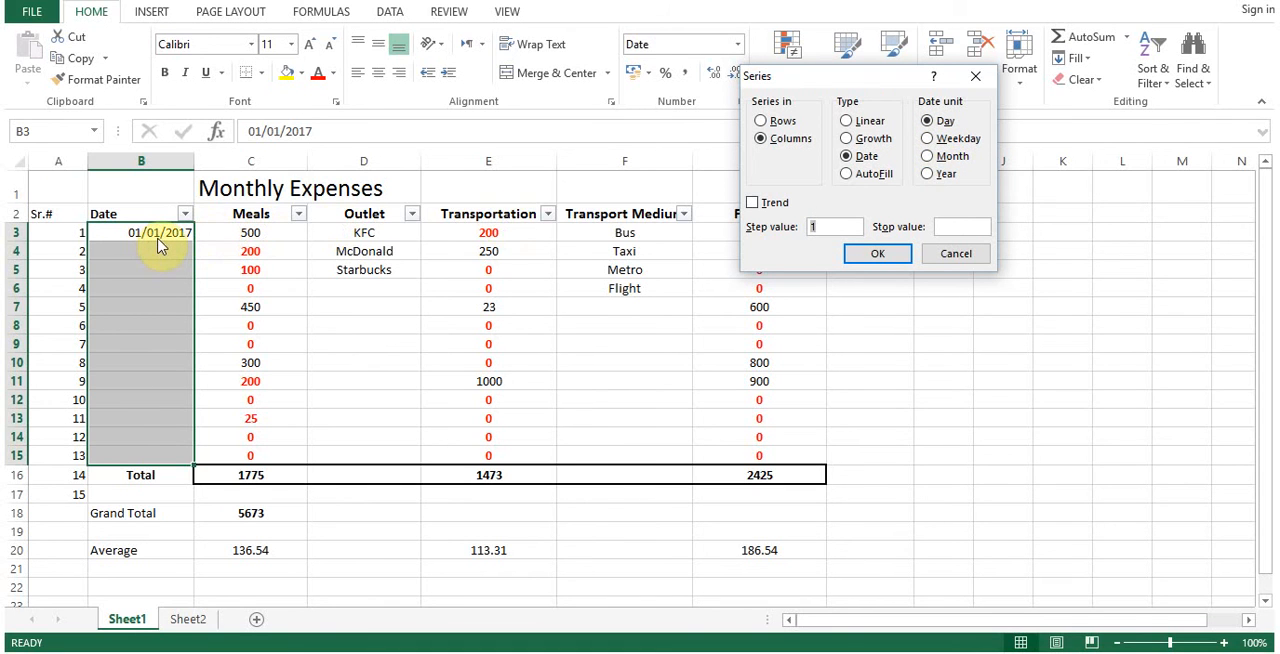
mouse_move(136, 244)
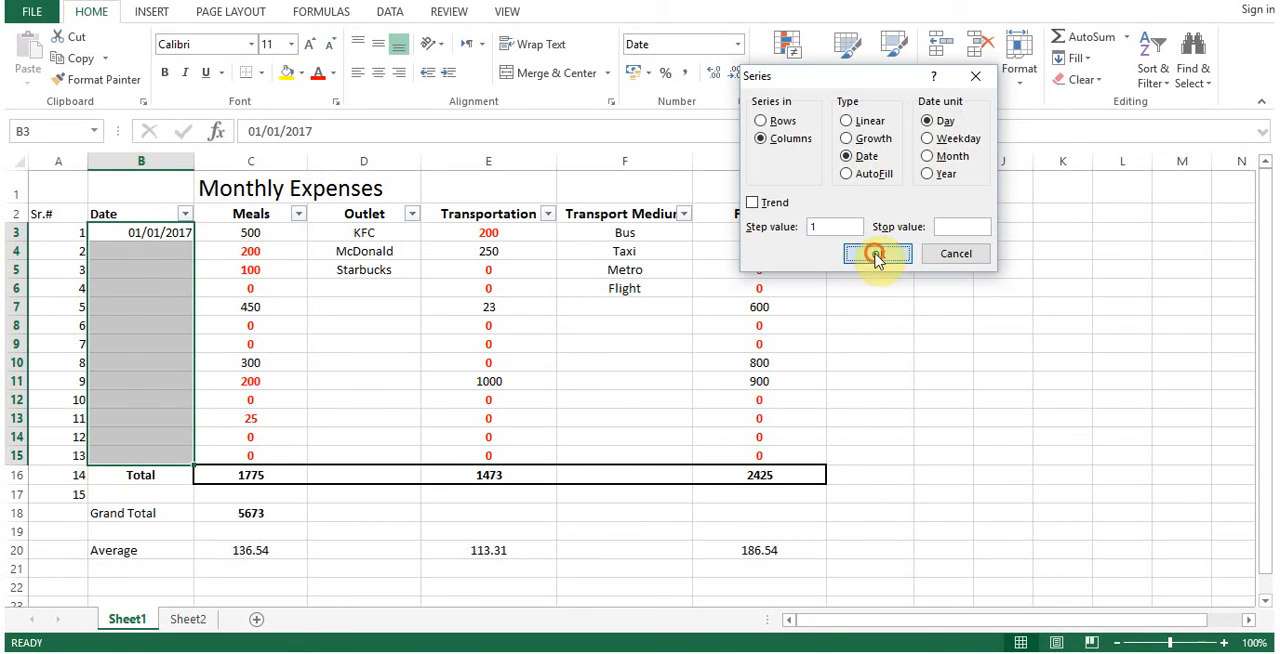
left_click(876, 252)
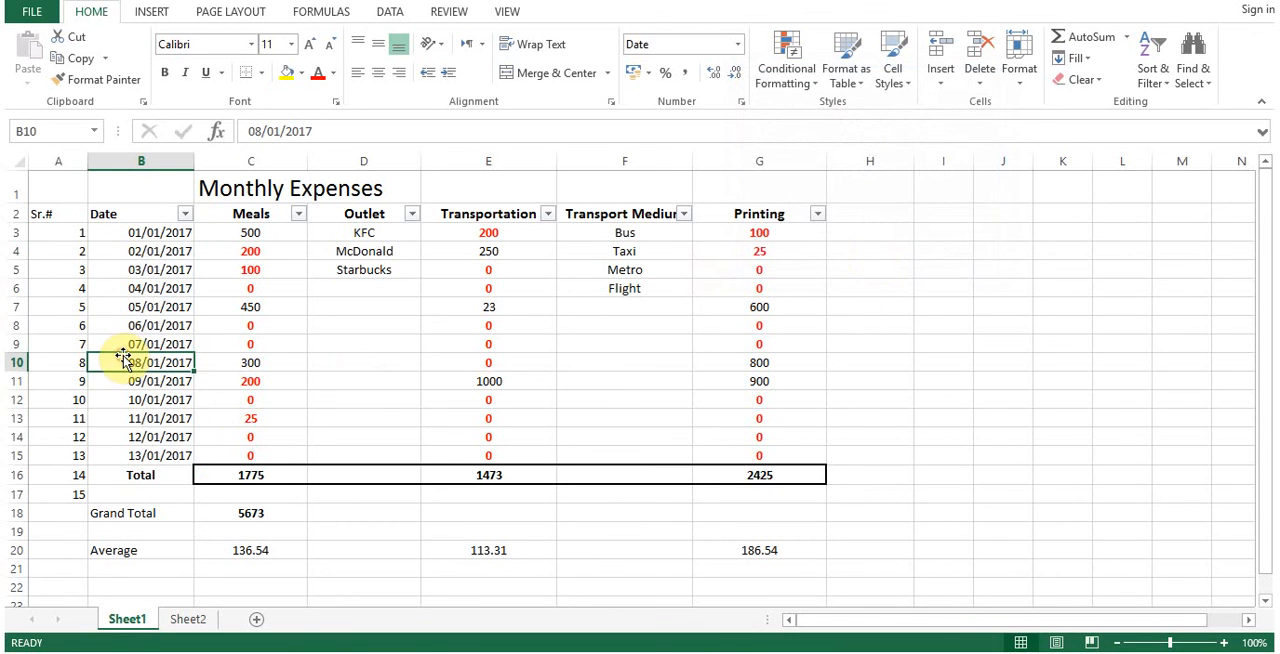
mouse_move(112, 240)
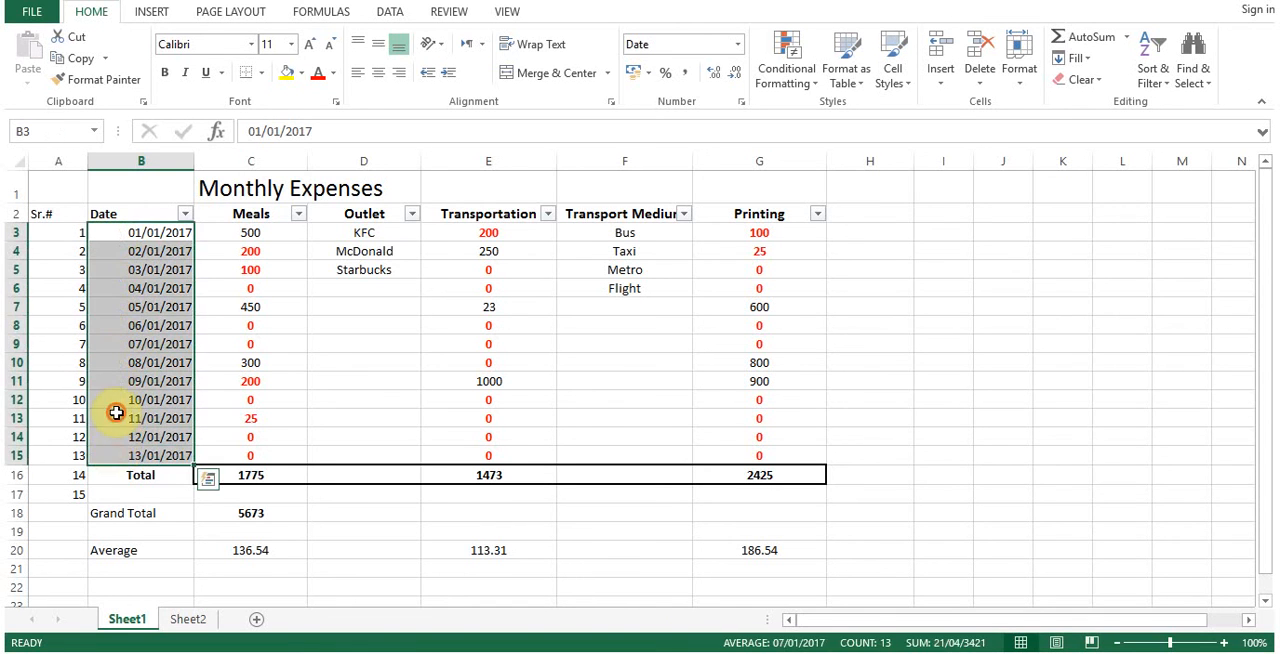
left_click(158, 418)
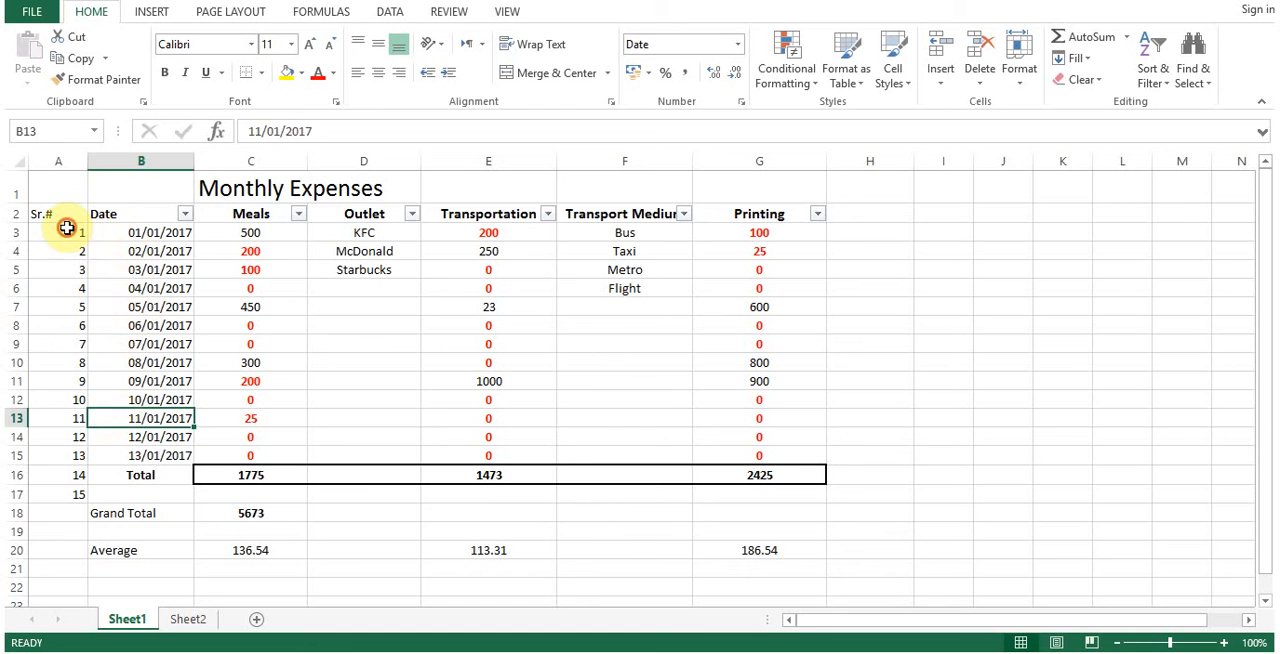
Step: From A3, fill a linear column series with step 2 giving odd numbers 1, 3, 5 up to 15
left_click(1076, 58)
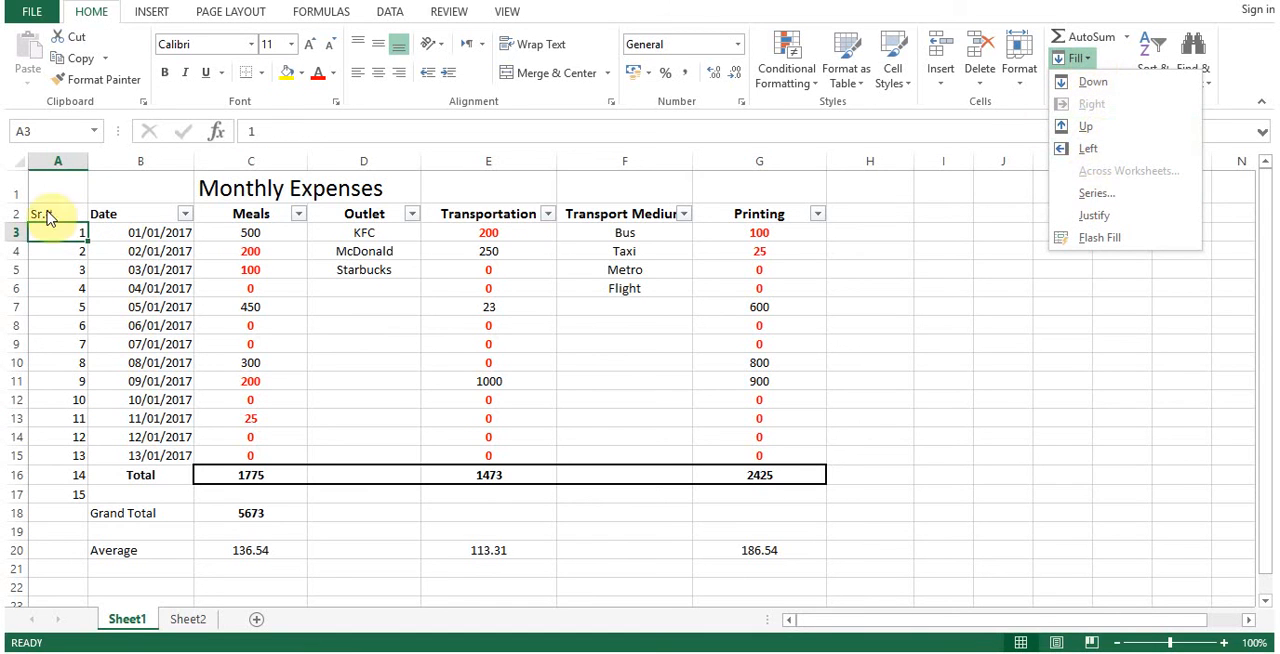
left_click(56, 250)
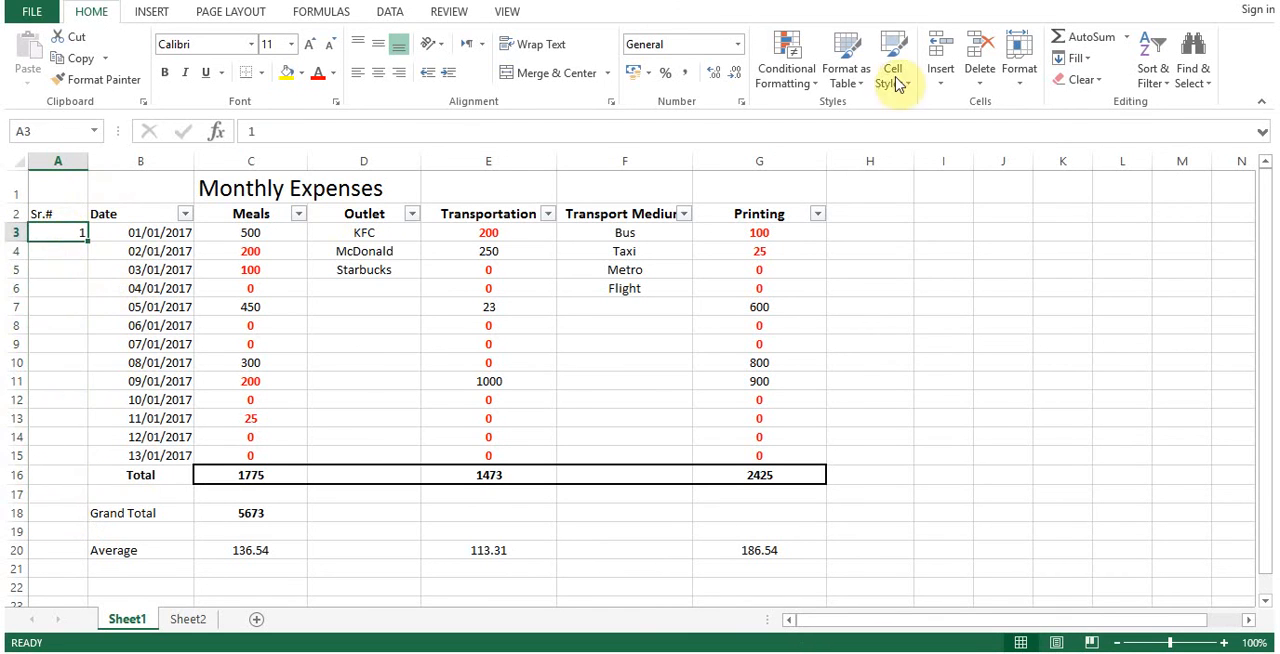
left_click(1074, 58)
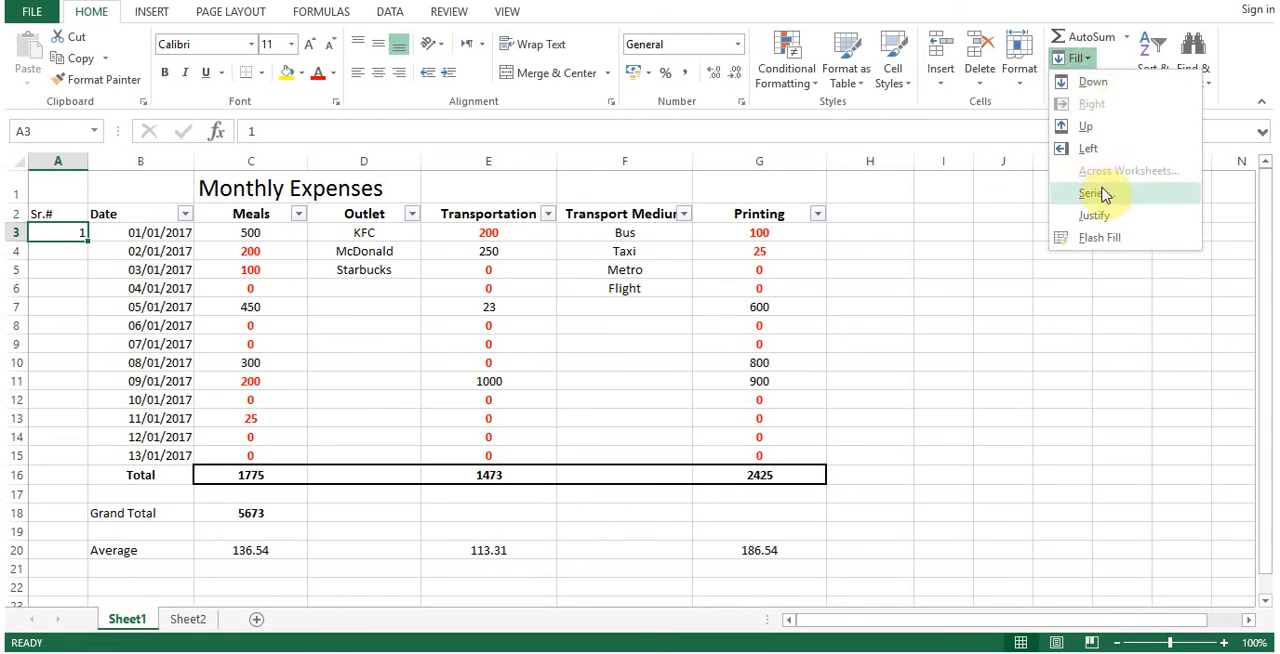
left_click(1092, 194)
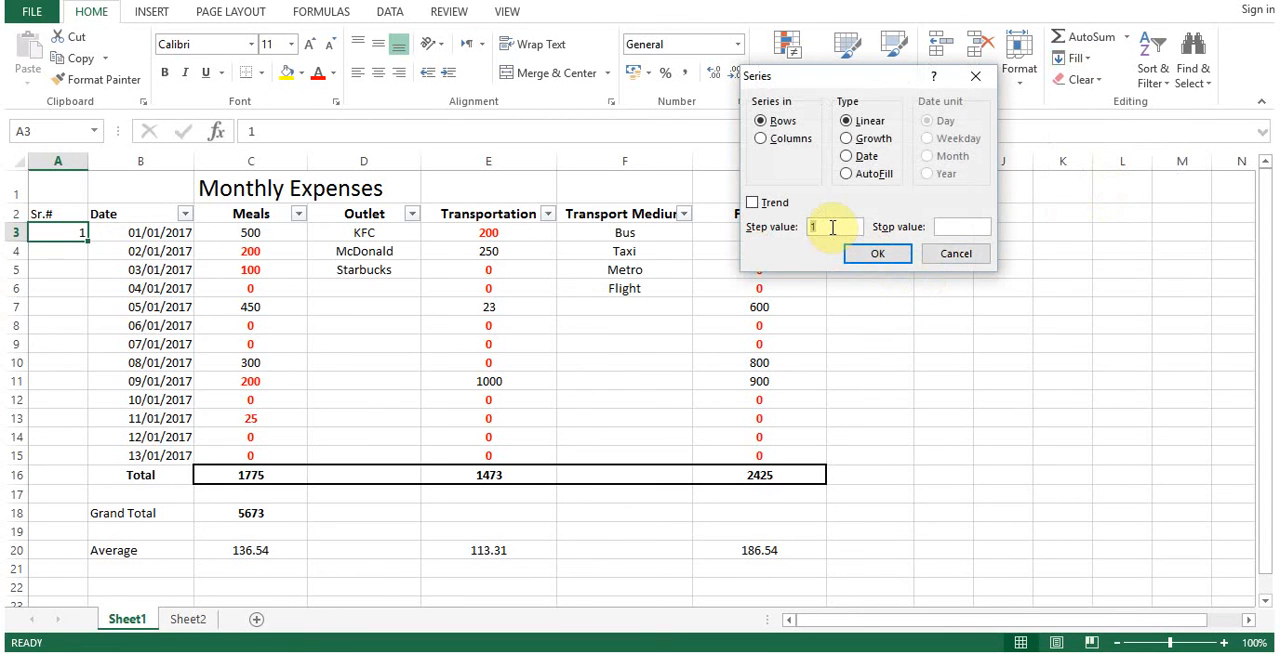
type("2")
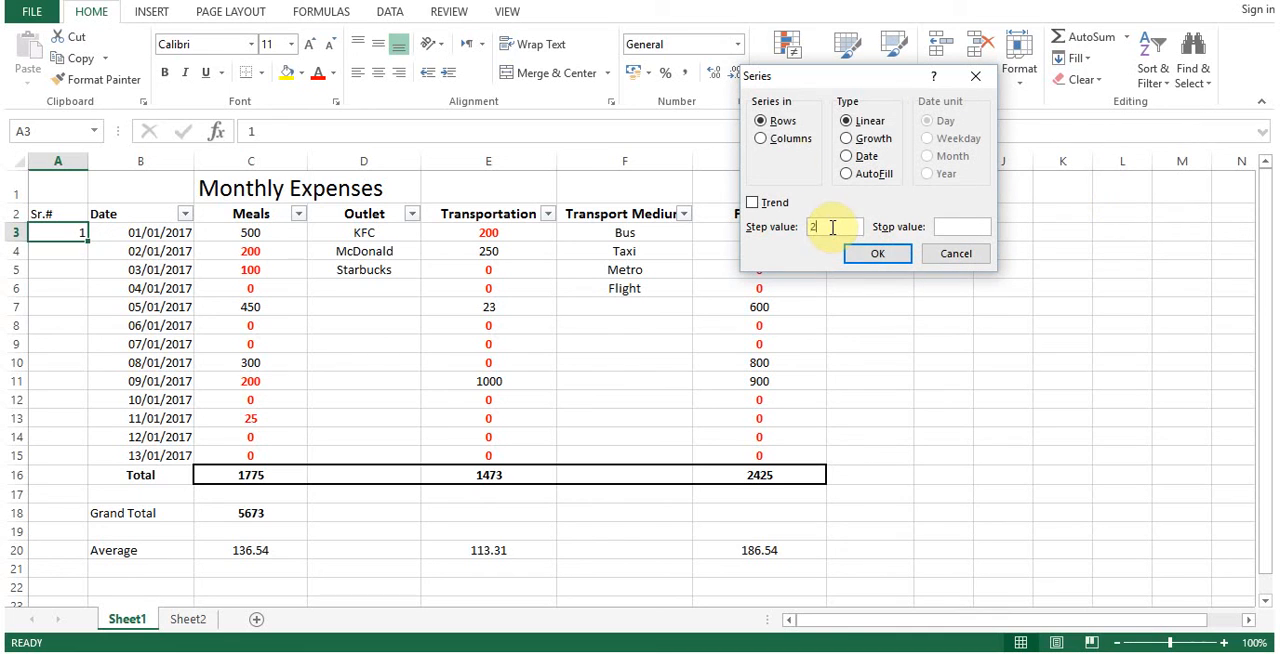
left_click(760, 138)
type("16")
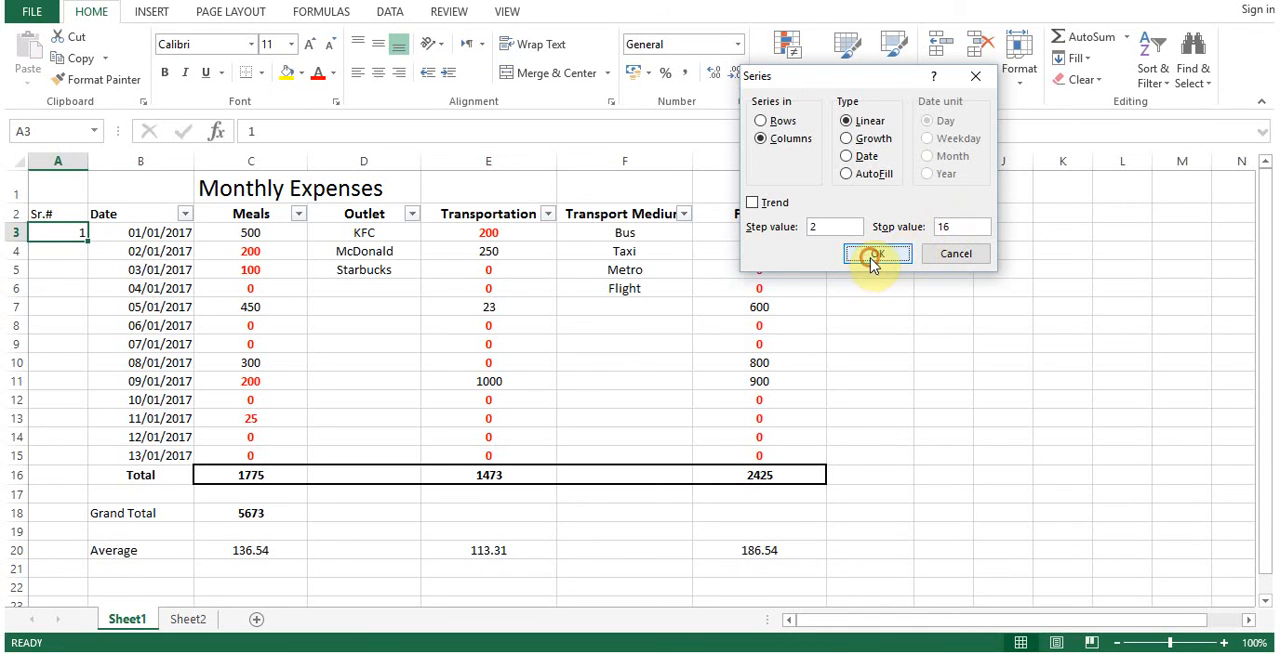
left_click(876, 252)
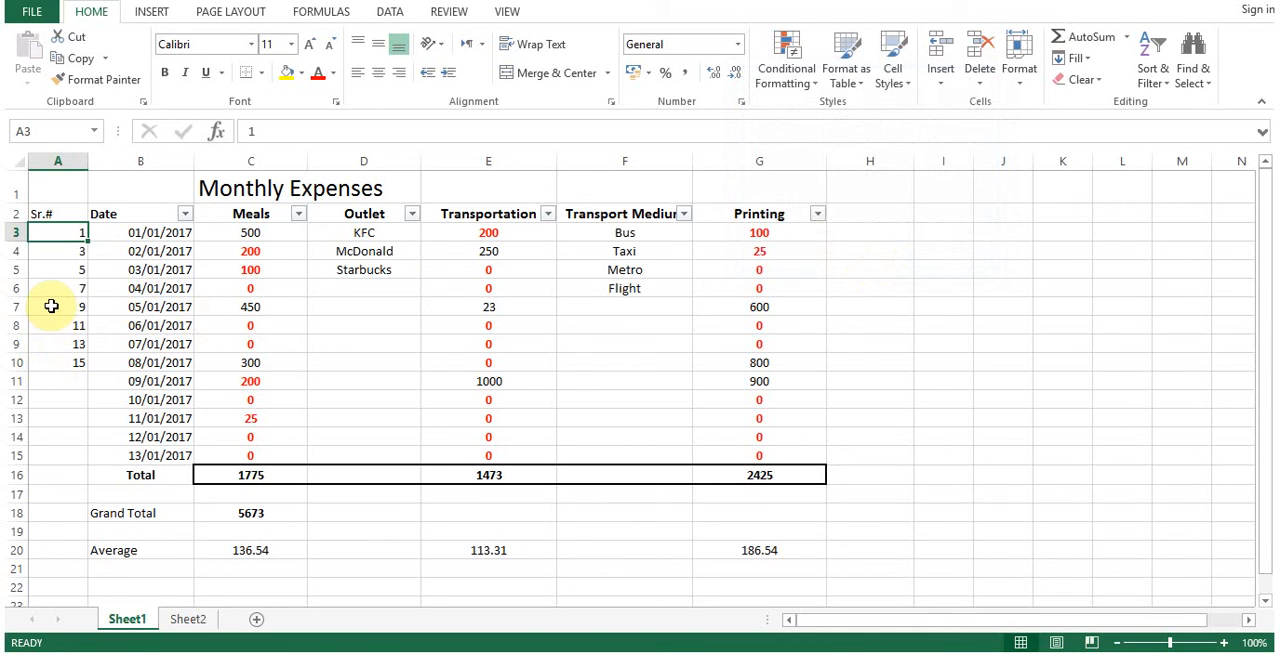
Step: Check the filled serial numbers 3, 5 and the last value 15
left_click(56, 252)
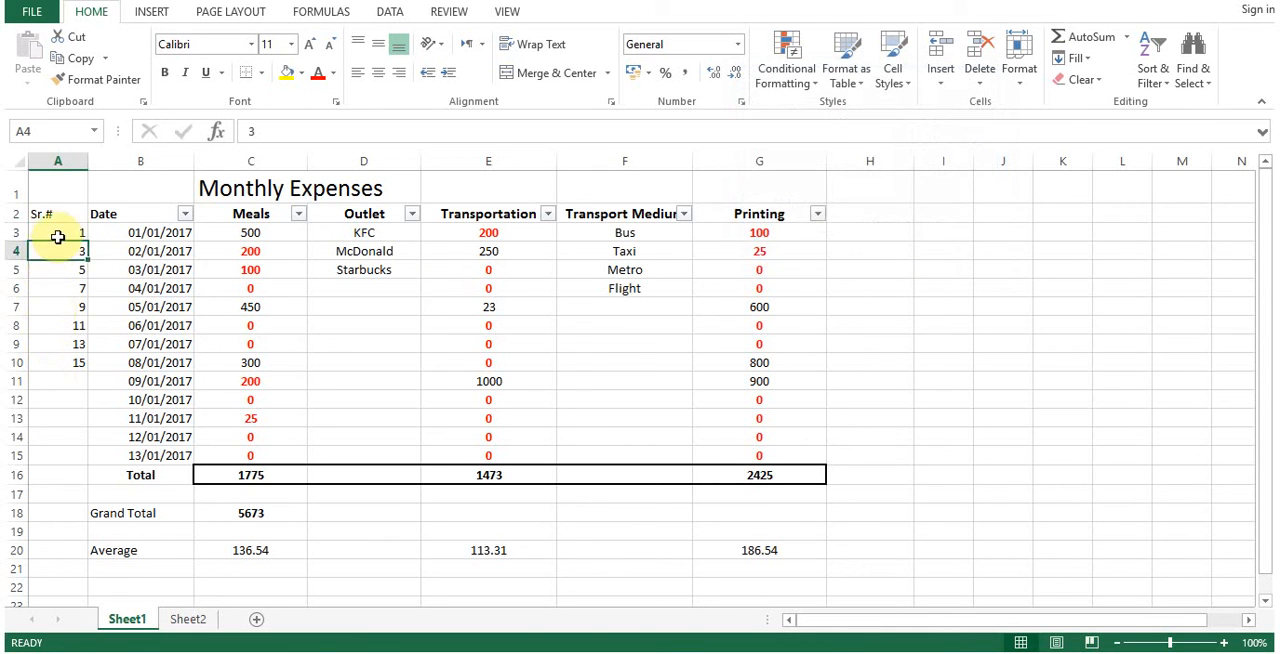
left_click(56, 268)
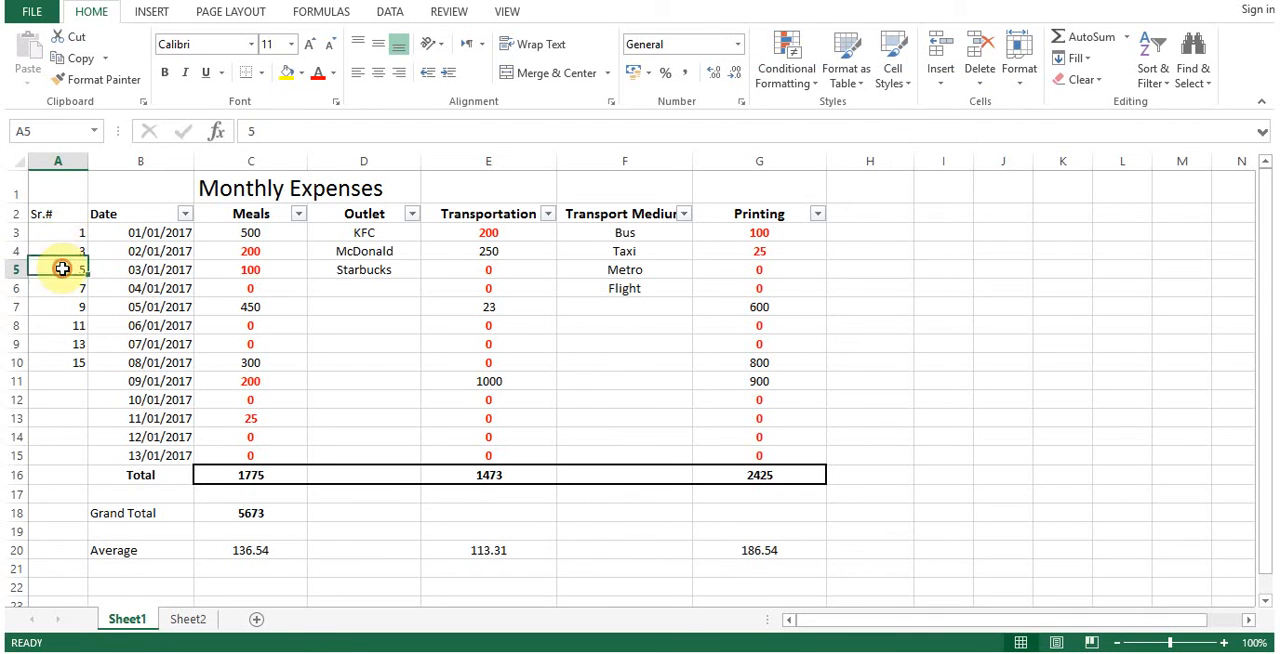
left_click(56, 362)
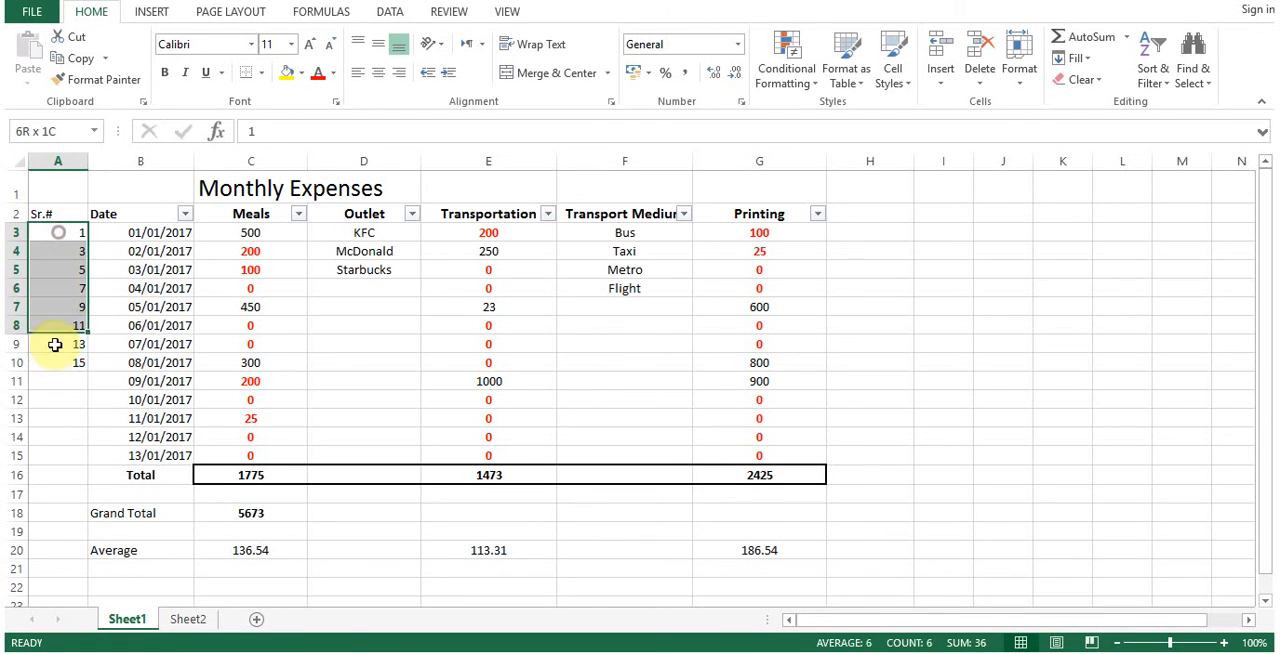
left_click(56, 362)
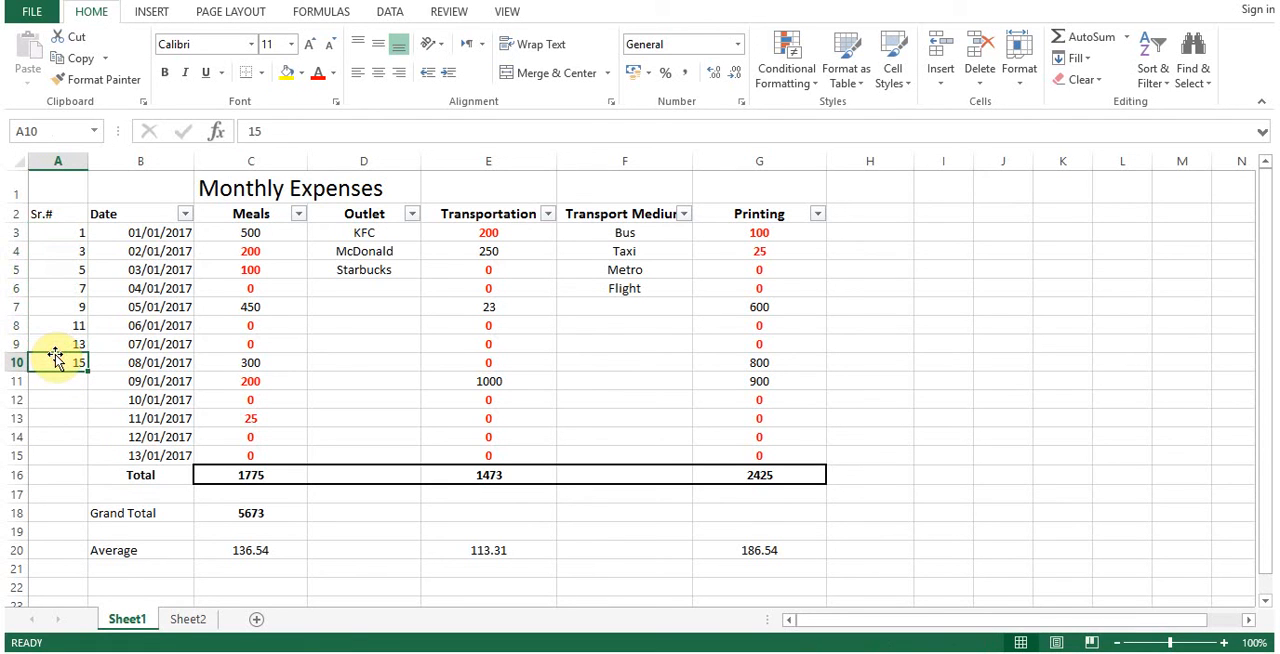
mouse_move(318, 336)
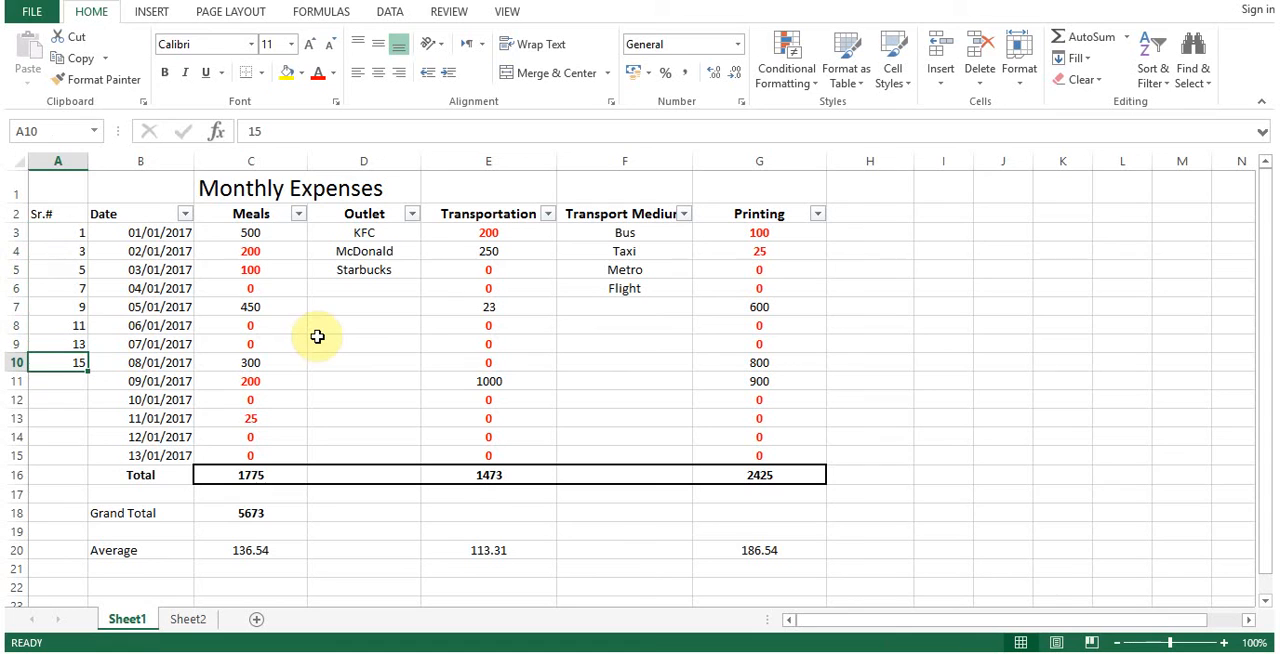